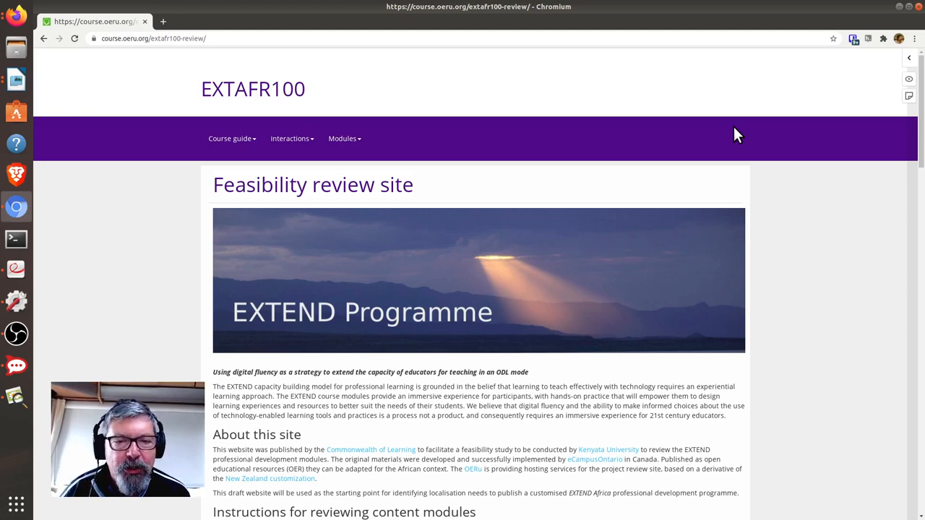
pyautogui.moveTo(316, 64)
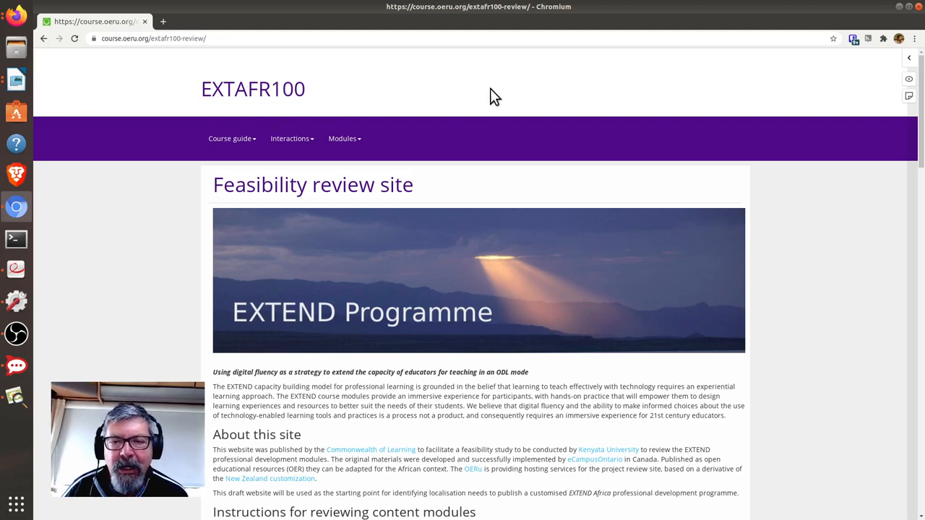
pyautogui.moveTo(827, 75)
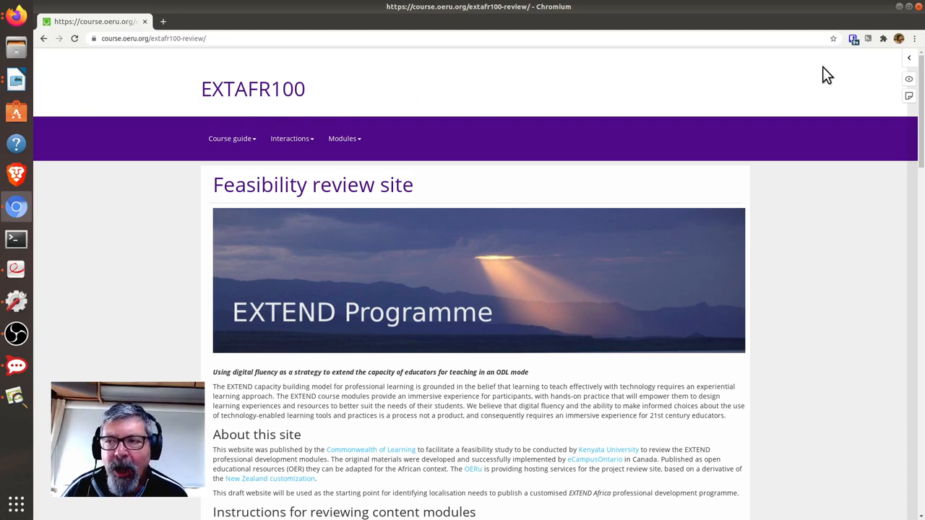
pyautogui.moveTo(889, 65)
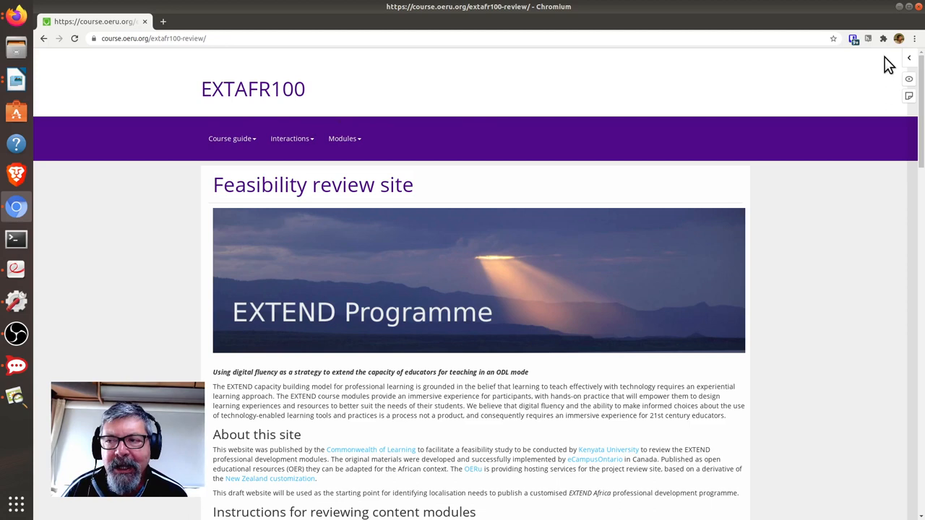
pyautogui.moveTo(902, 69)
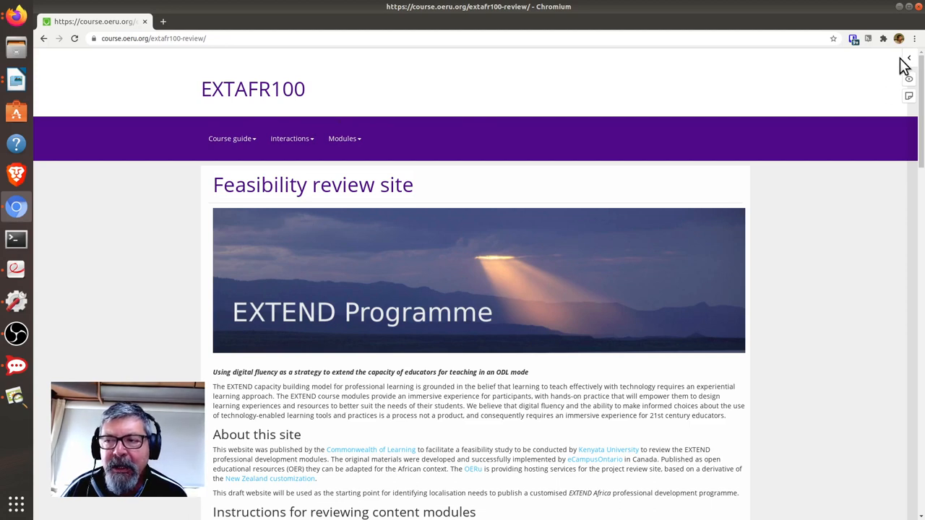
pyautogui.moveTo(888, 116)
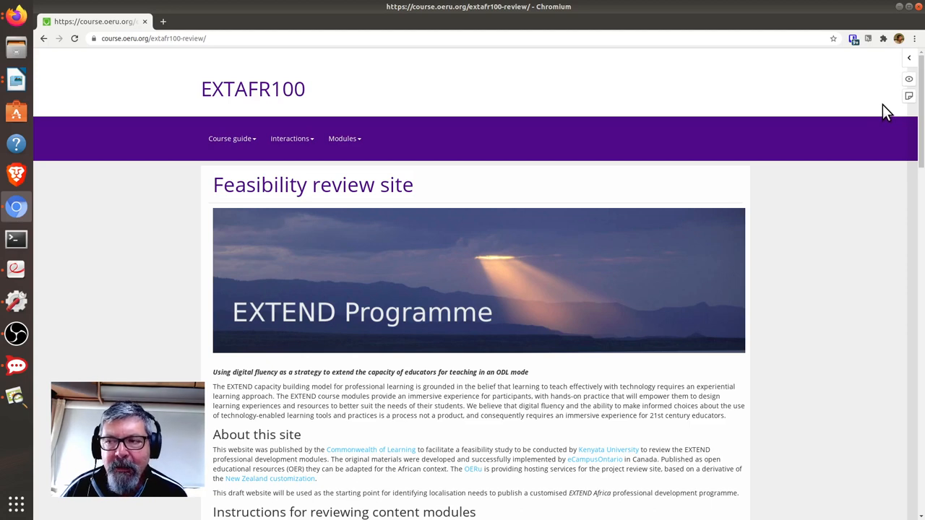
pyautogui.moveTo(909, 64)
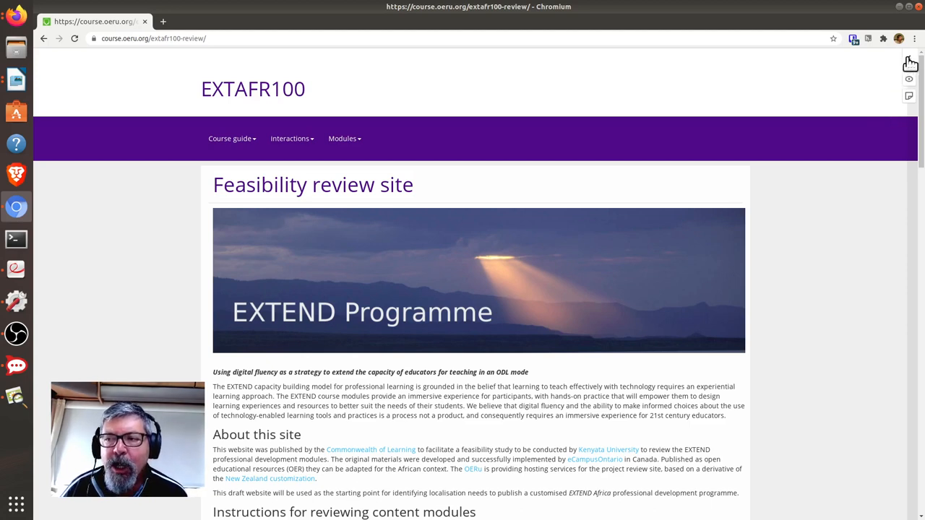
pyautogui.moveTo(909, 65)
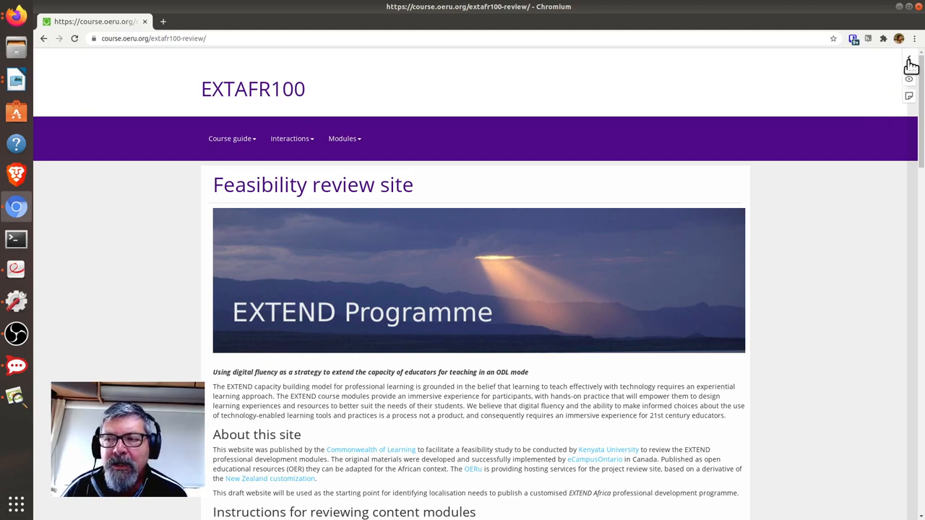
pyautogui.moveTo(909, 65)
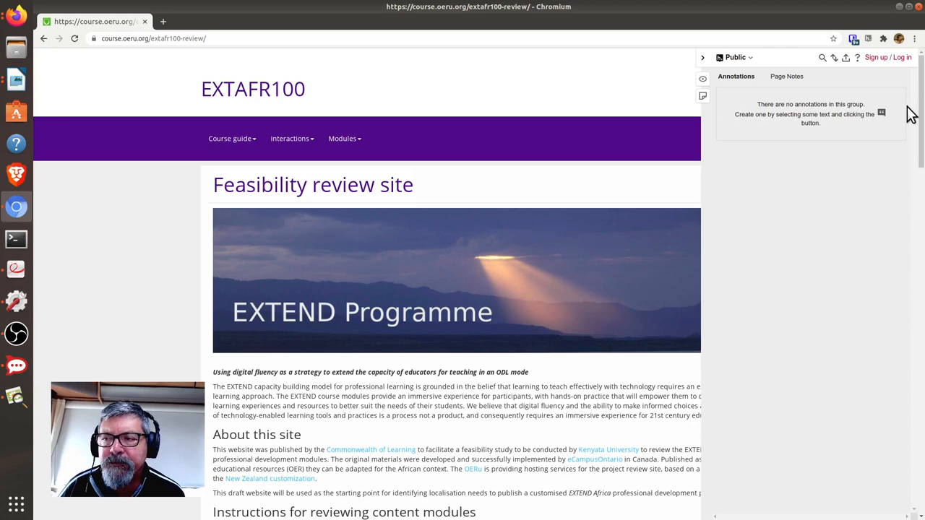
pyautogui.moveTo(897, 107)
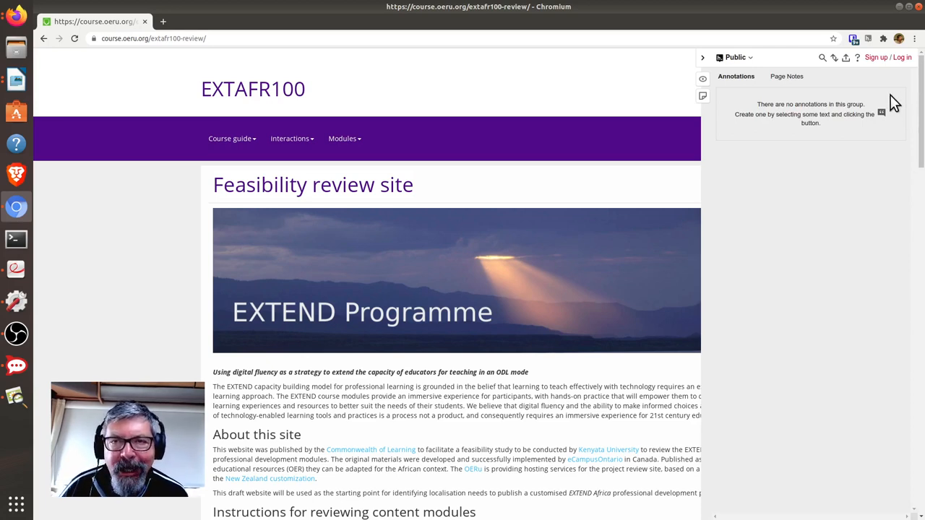
pyautogui.moveTo(883, 82)
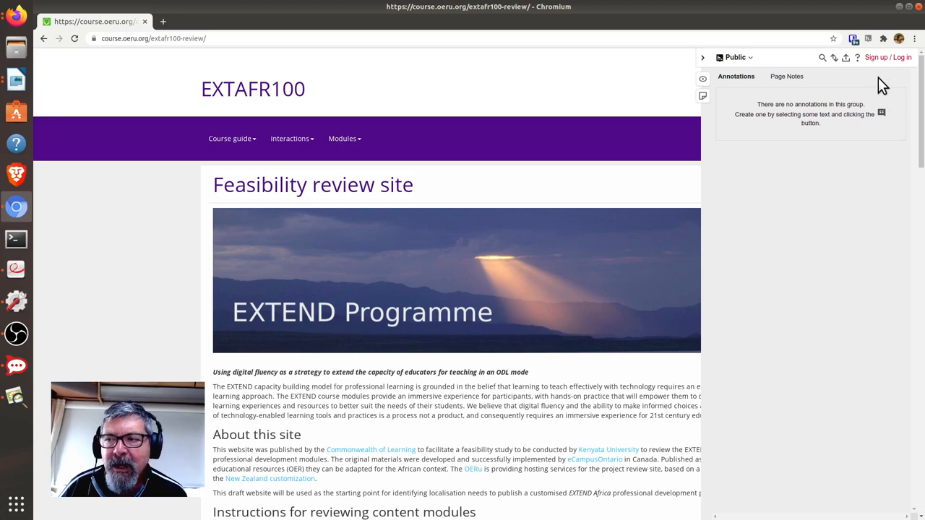
pyautogui.moveTo(876, 69)
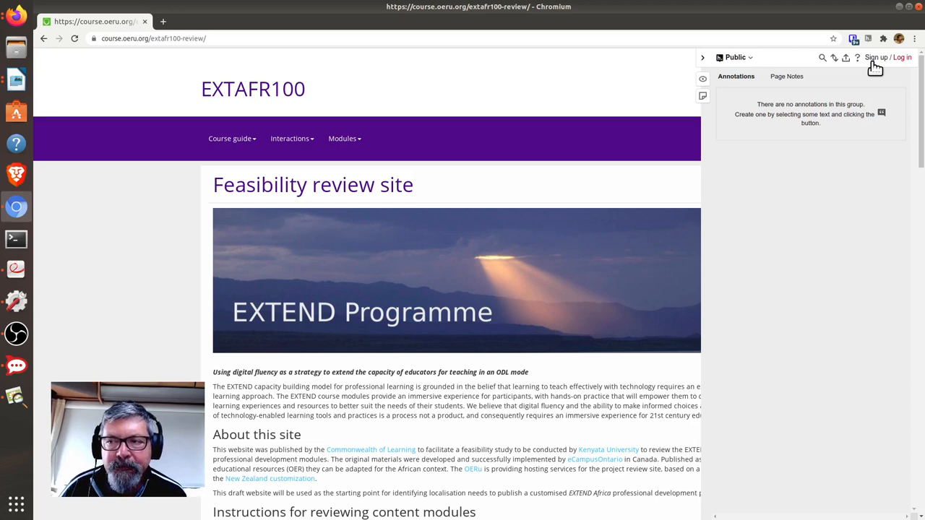
pyautogui.moveTo(876, 75)
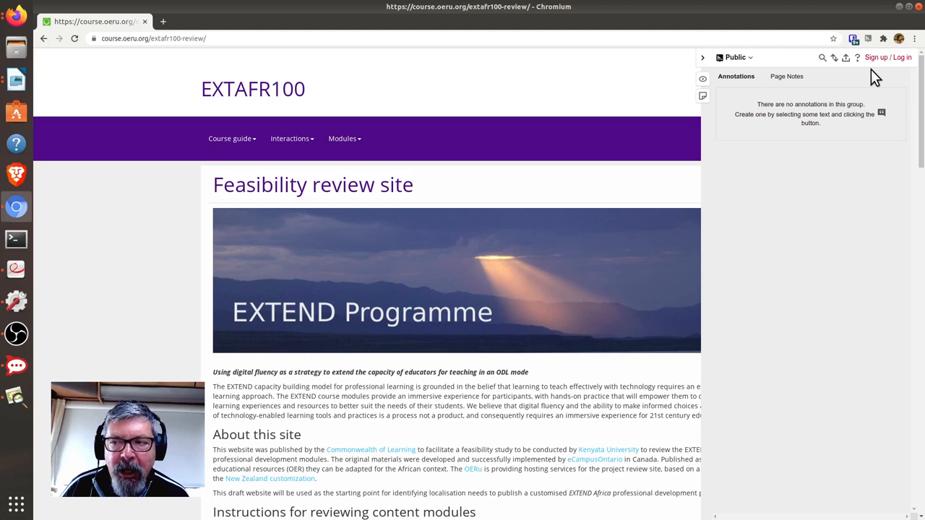
pyautogui.moveTo(901, 81)
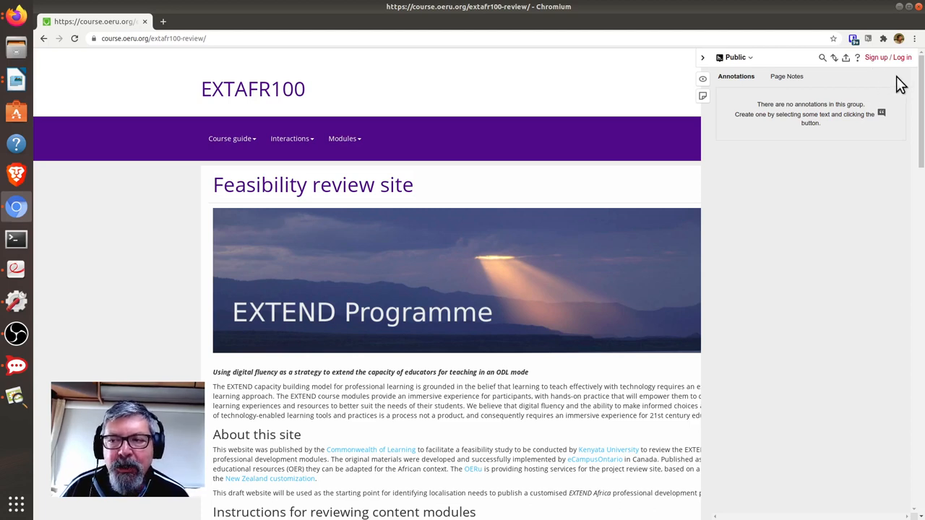
pyautogui.moveTo(902, 60)
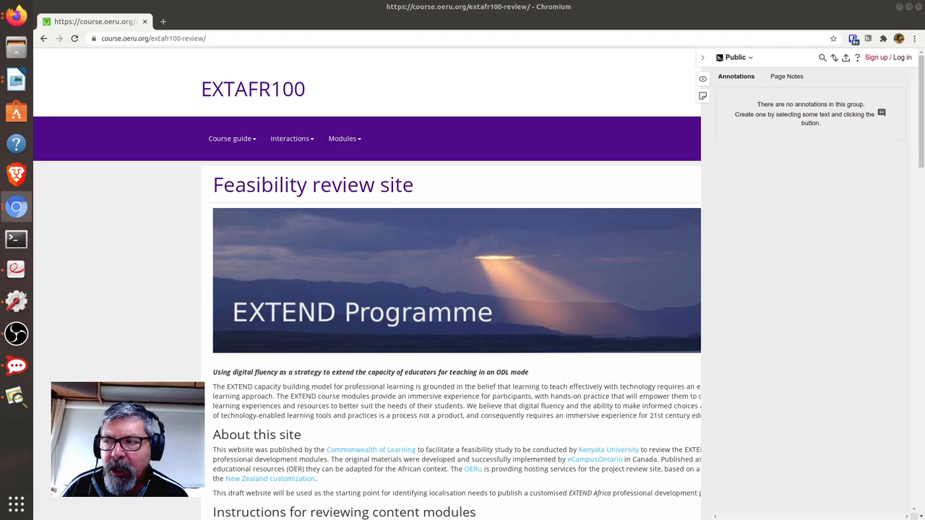
# Sign in to the Hypothesis account and confirm the signed-in user in the account menu
pyautogui.click(902, 57)
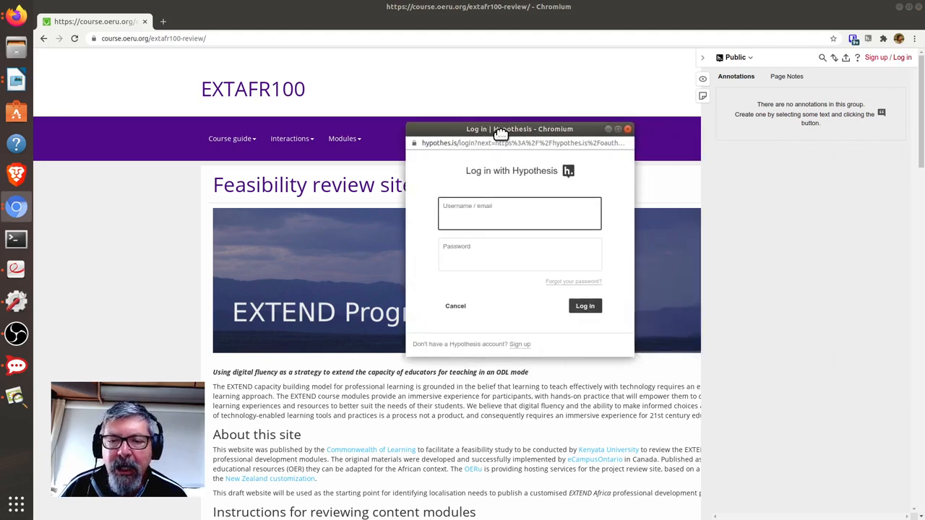
pyautogui.moveTo(519, 128); pyautogui.dragTo(409, 129)
pyautogui.write('Mackiwg')
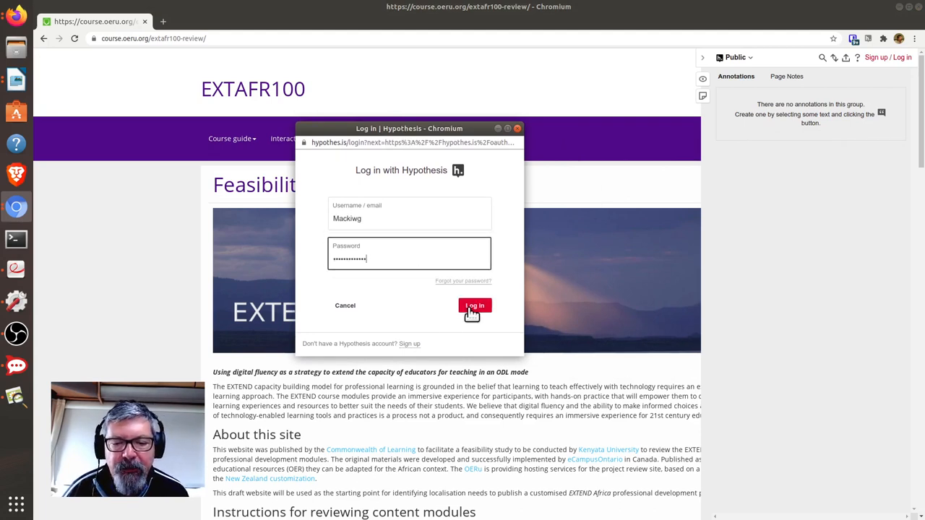
pyautogui.click(474, 307)
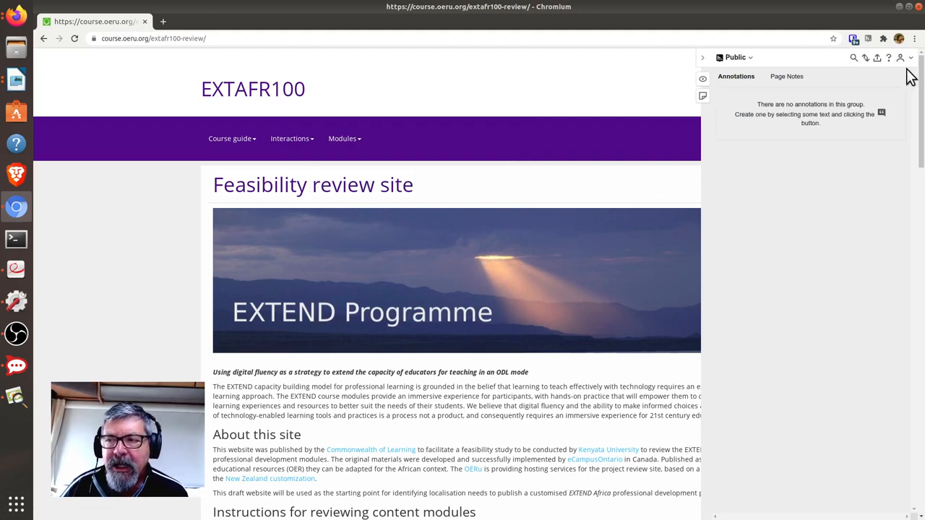
pyautogui.moveTo(903, 65)
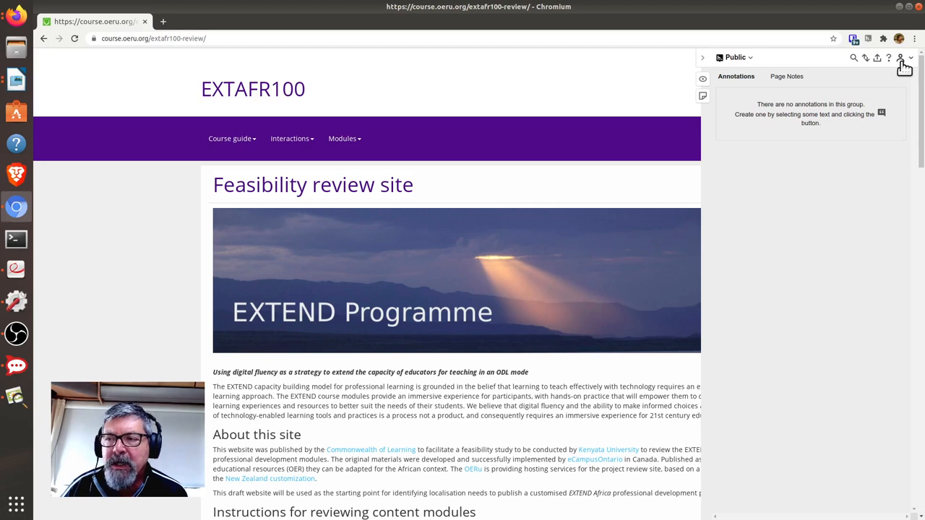
pyautogui.click(899, 58)
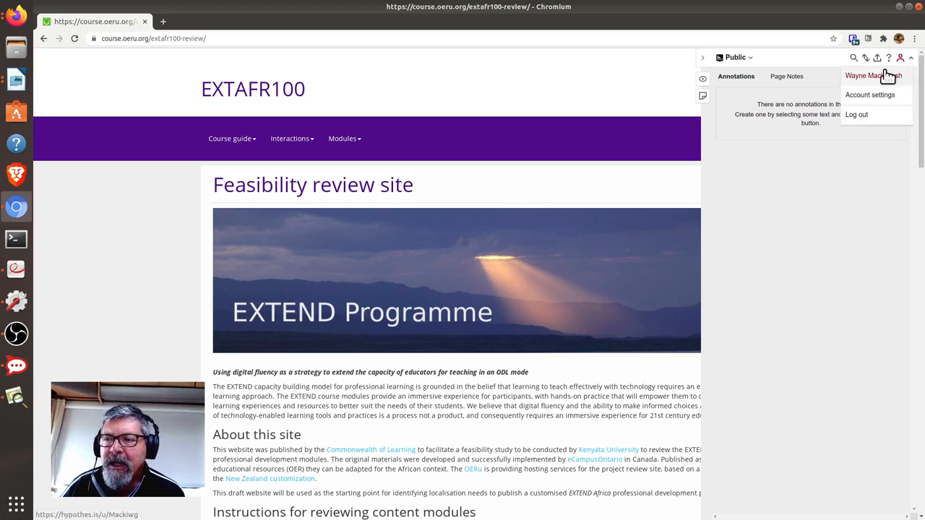
pyautogui.moveTo(860, 80)
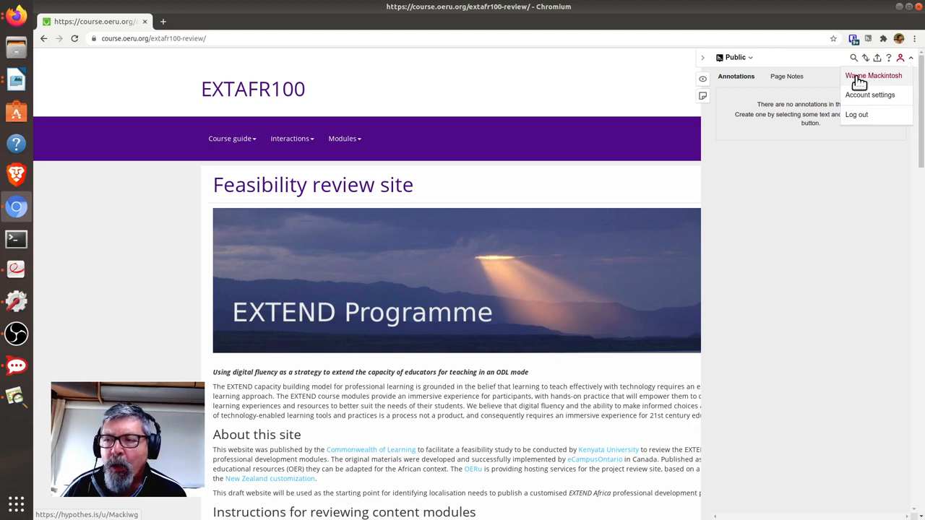
pyautogui.moveTo(728, 78)
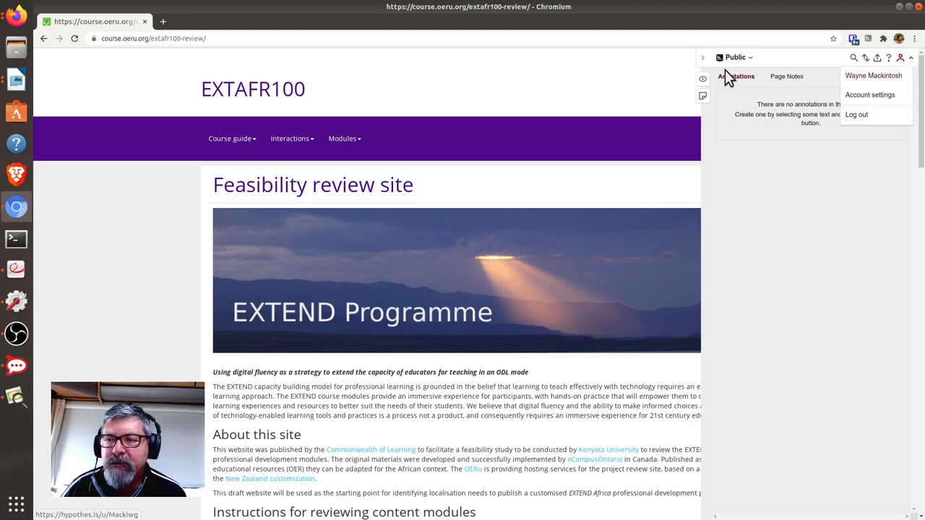
# Hide the annotation sidebar and go to the Teacher for learning (EXTAFR101) module from Modules
pyautogui.click(702, 58)
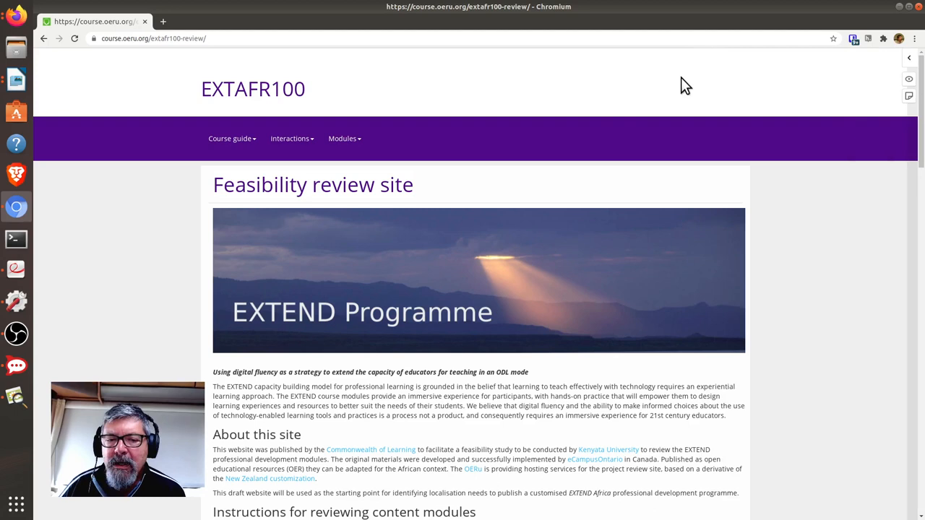
pyautogui.moveTo(584, 138)
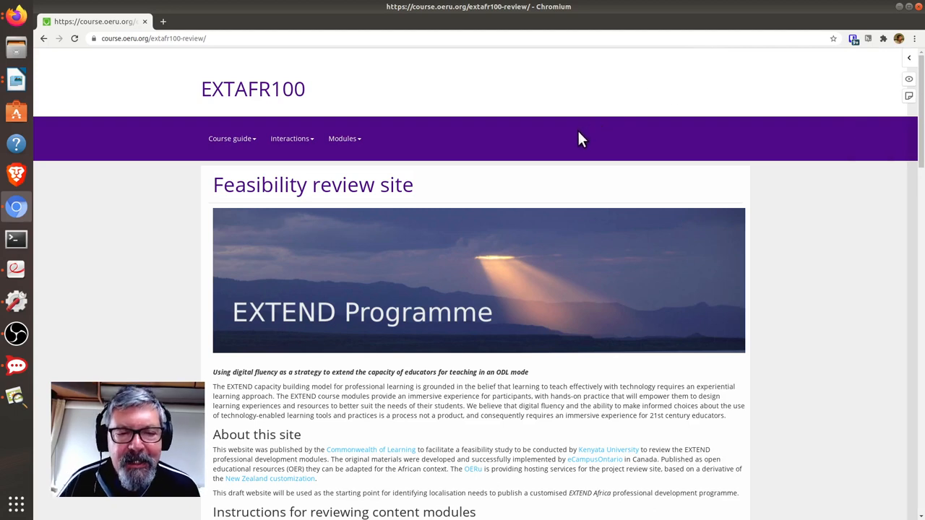
pyautogui.moveTo(494, 153)
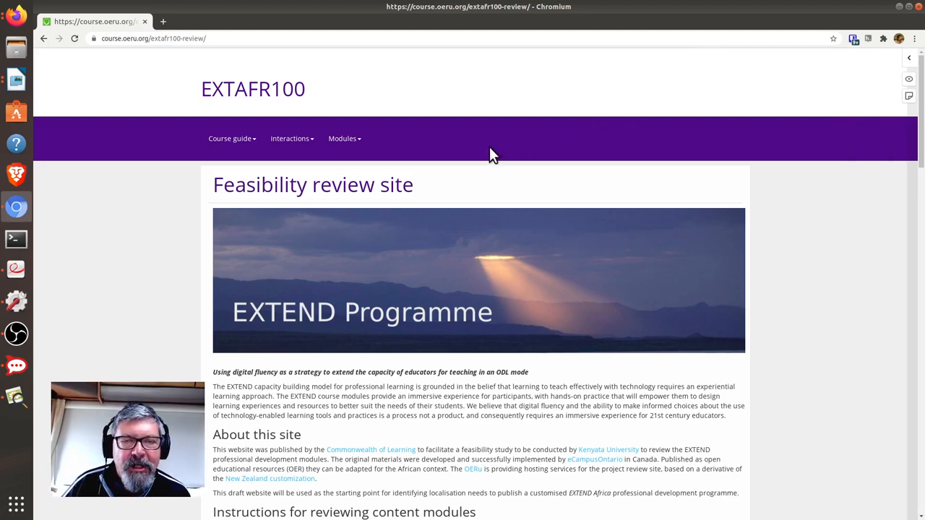
pyautogui.moveTo(349, 148)
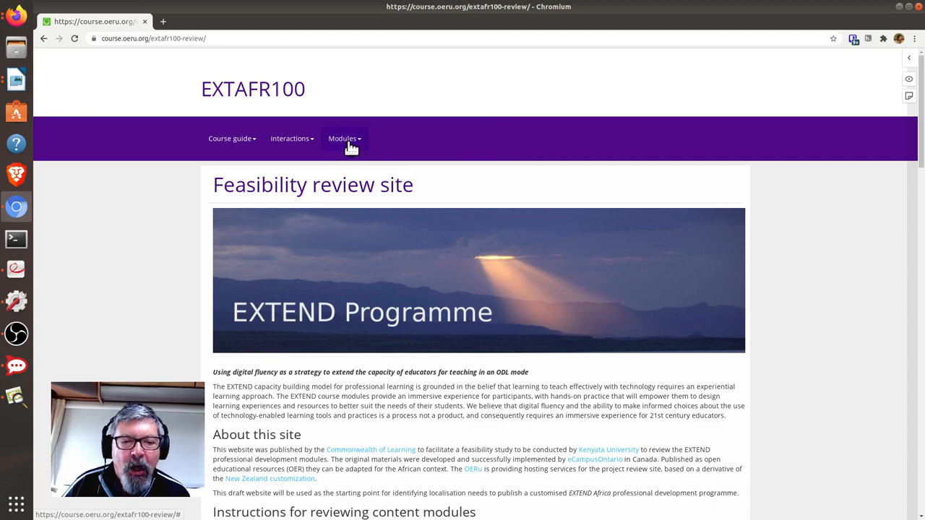
pyautogui.click(344, 139)
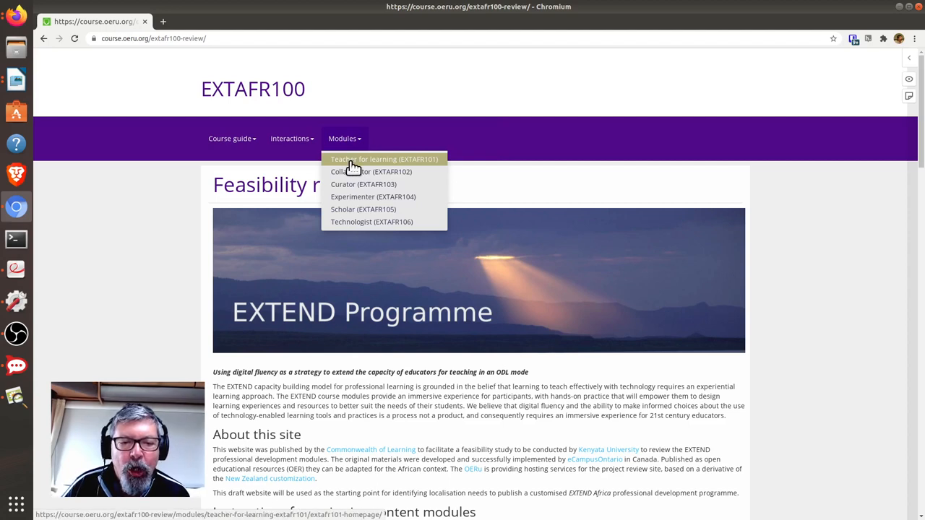
pyautogui.click(385, 159)
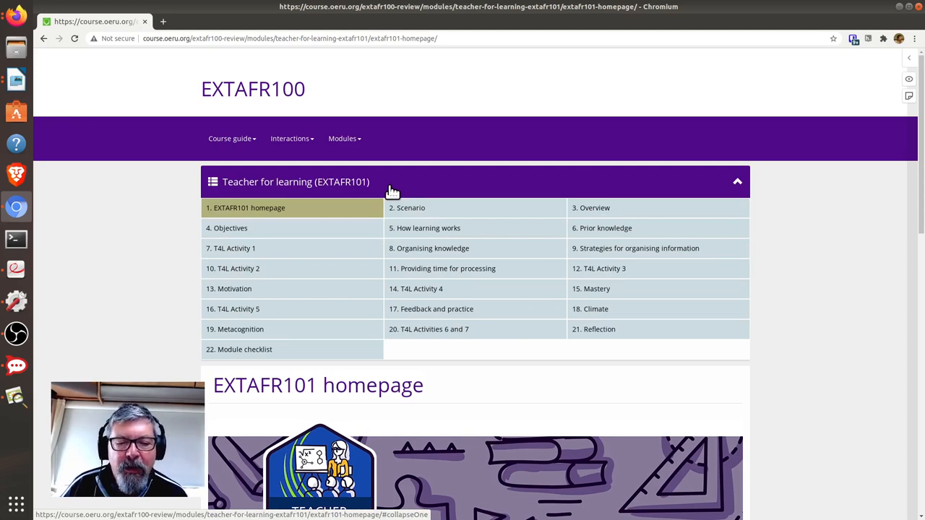
# Go to the Organising knowledge section and scroll to the vowel-counting word list
pyautogui.scroll(-3)
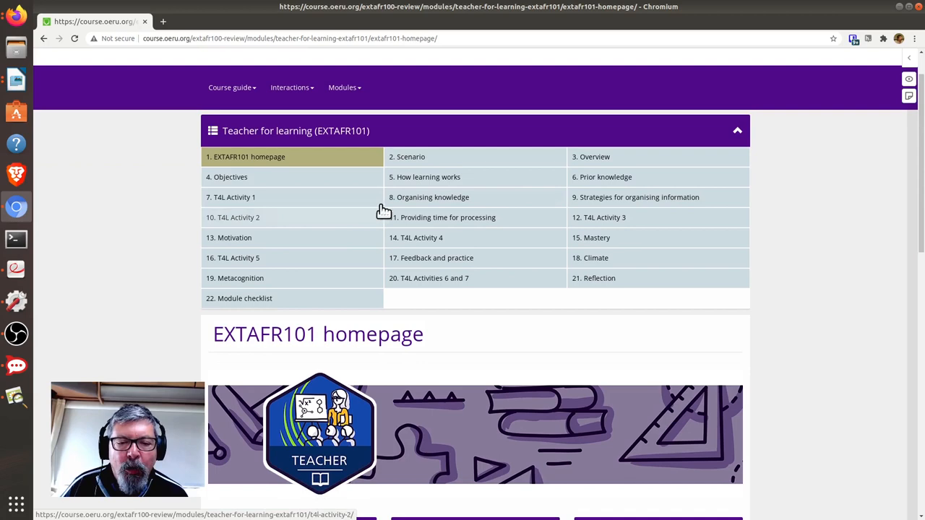
pyautogui.click(428, 196)
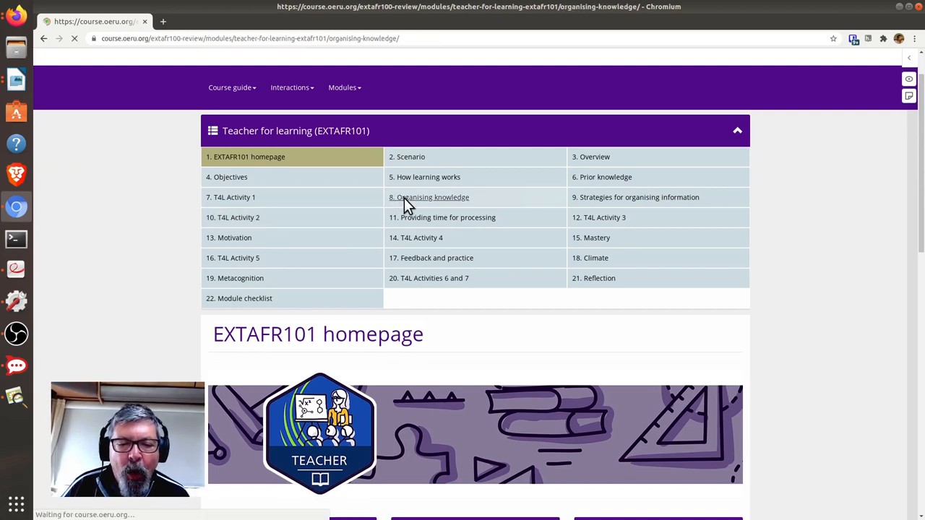
pyautogui.click(428, 197)
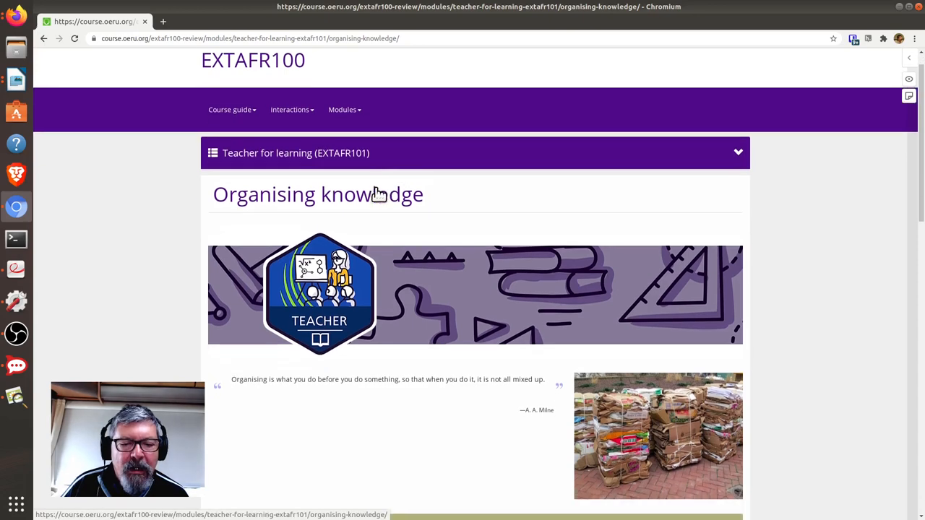
pyautogui.scroll(-3)
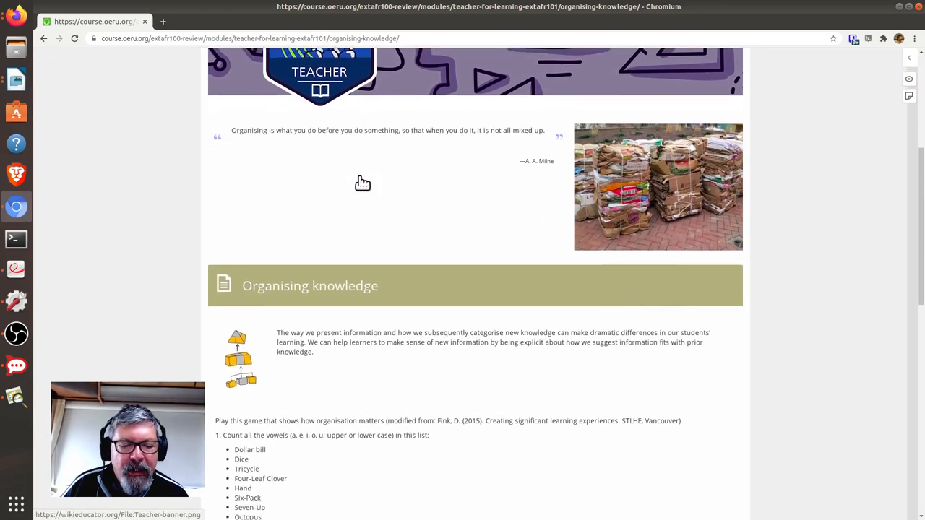
pyautogui.scroll(-3)
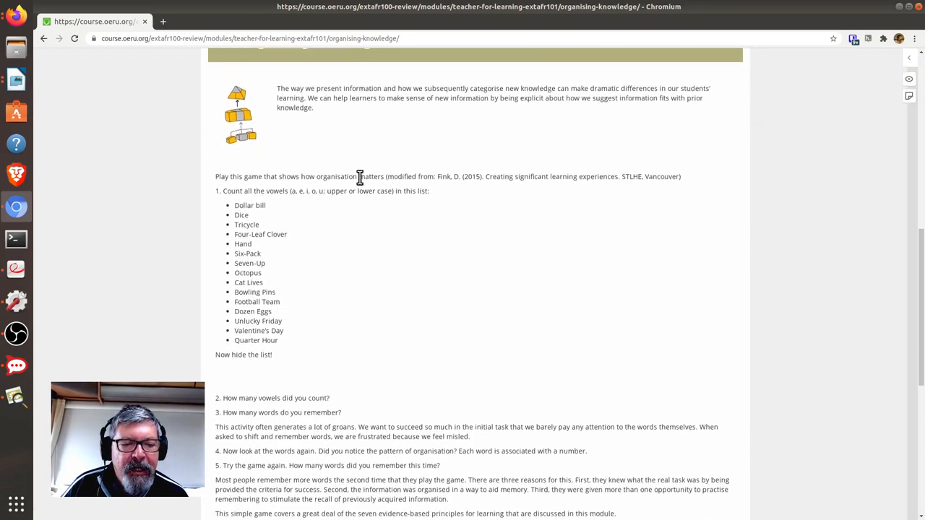
pyautogui.scroll(-3)
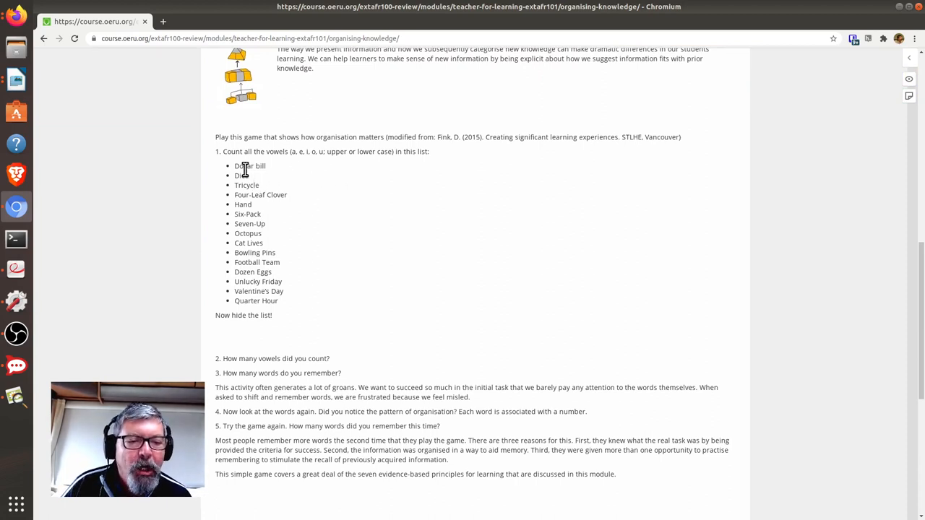
pyautogui.moveTo(273, 179)
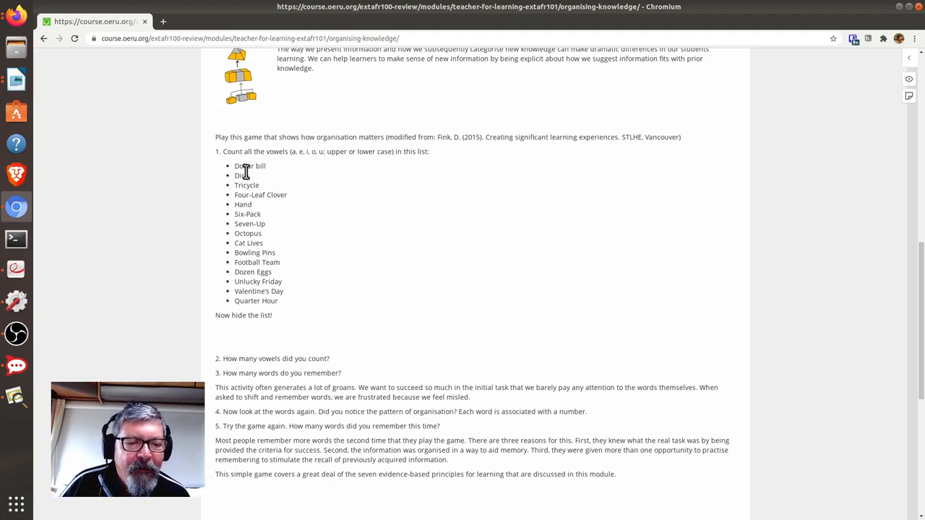
pyautogui.moveTo(245, 173)
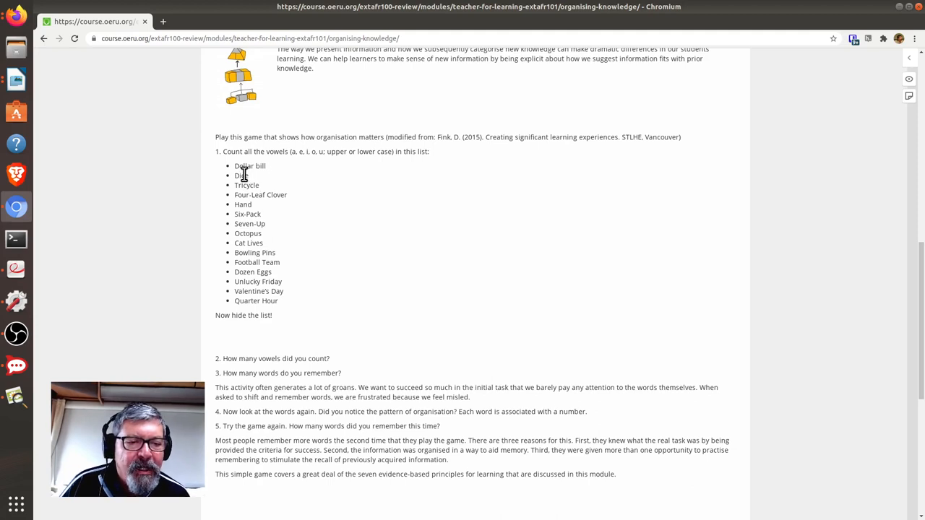
pyautogui.moveTo(253, 187)
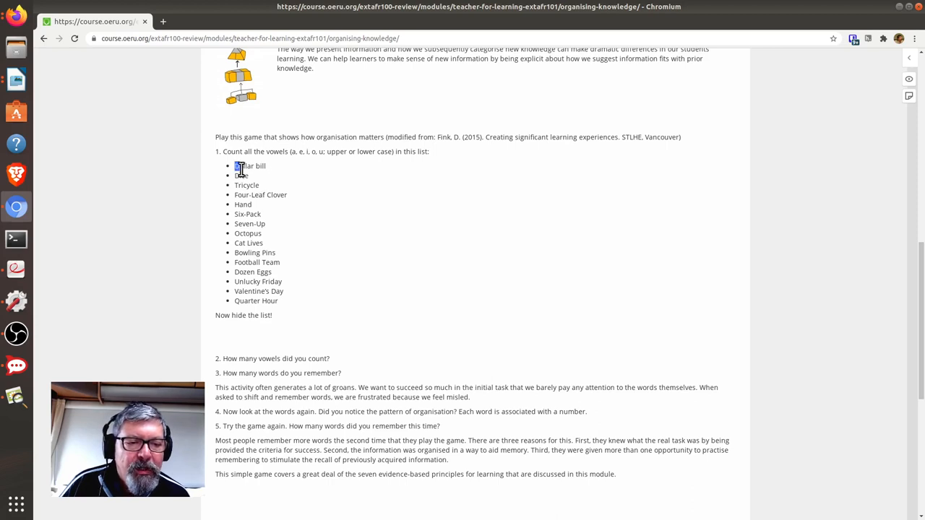
# Annotate 'Dollar bill' with 'Suggest replacing with an African currency example'
pyautogui.doubleClick(249, 165)
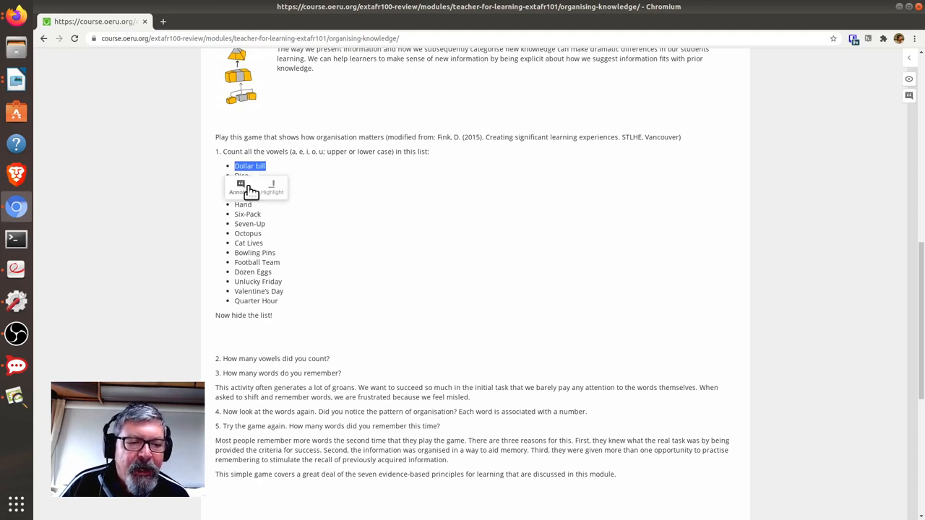
pyautogui.moveTo(240, 185)
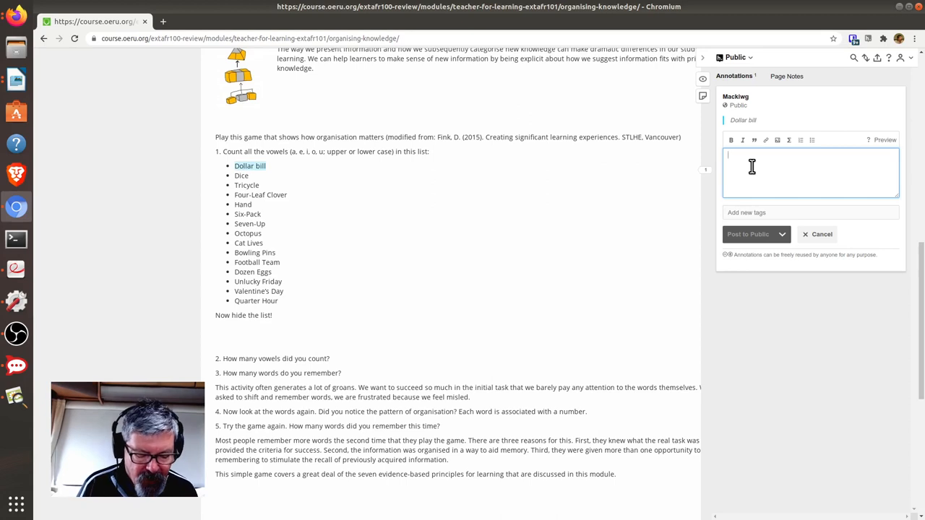
pyautogui.write('Suggest re')
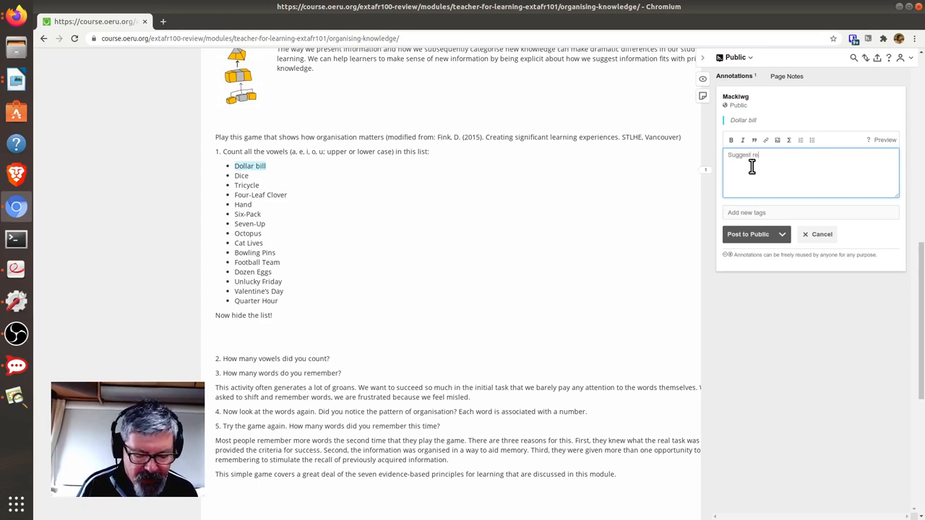
pyautogui.write('eplacing with')
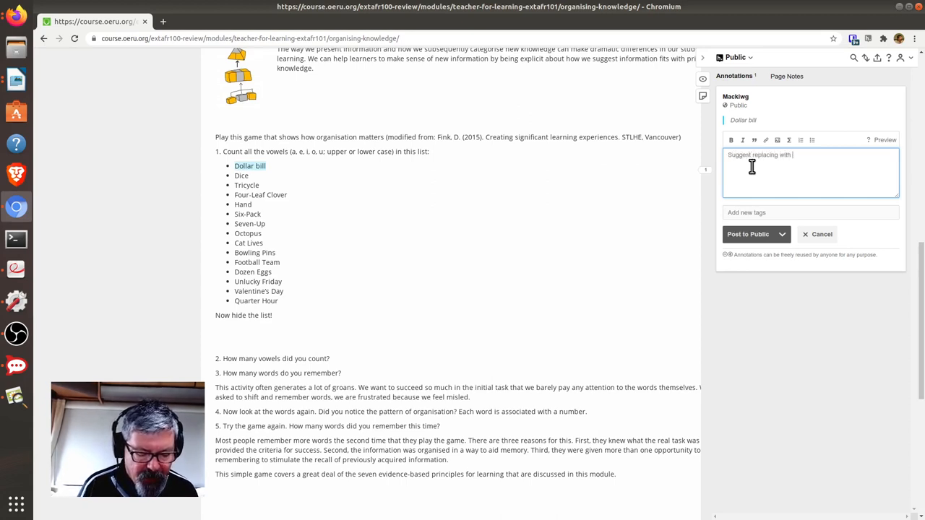
pyautogui.write('an African')
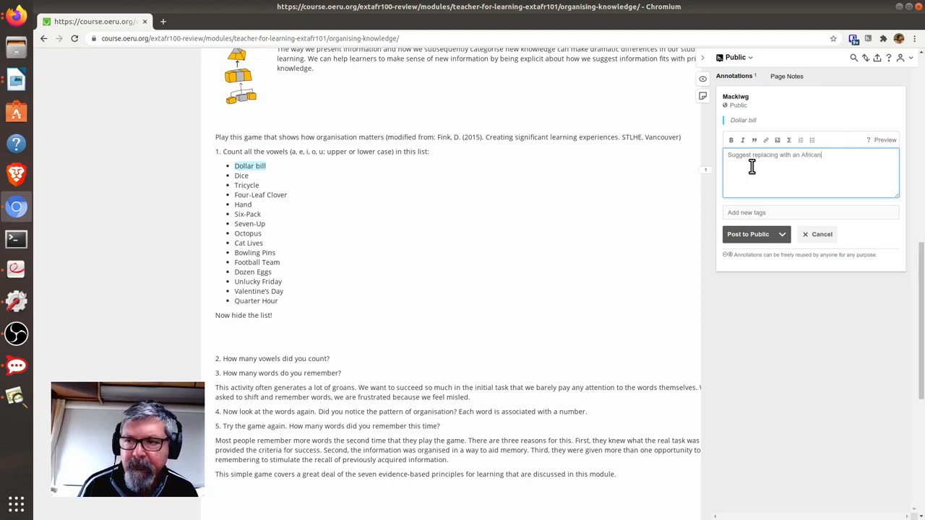
pyautogui.write('currency')
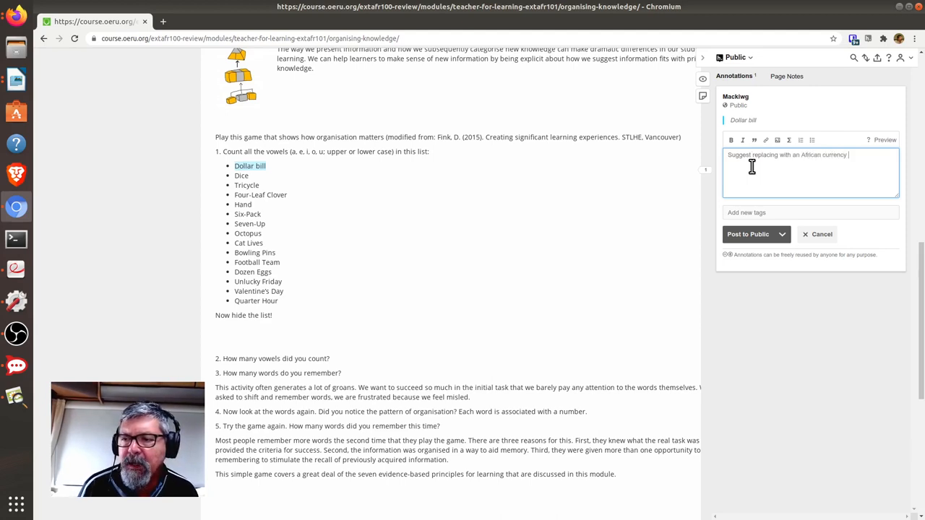
pyautogui.write('example.')
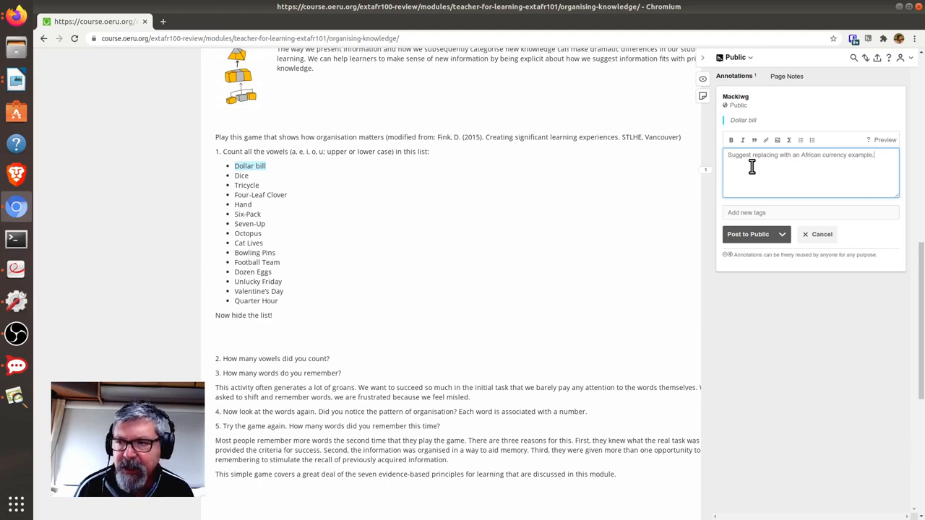
pyautogui.moveTo(605, 160)
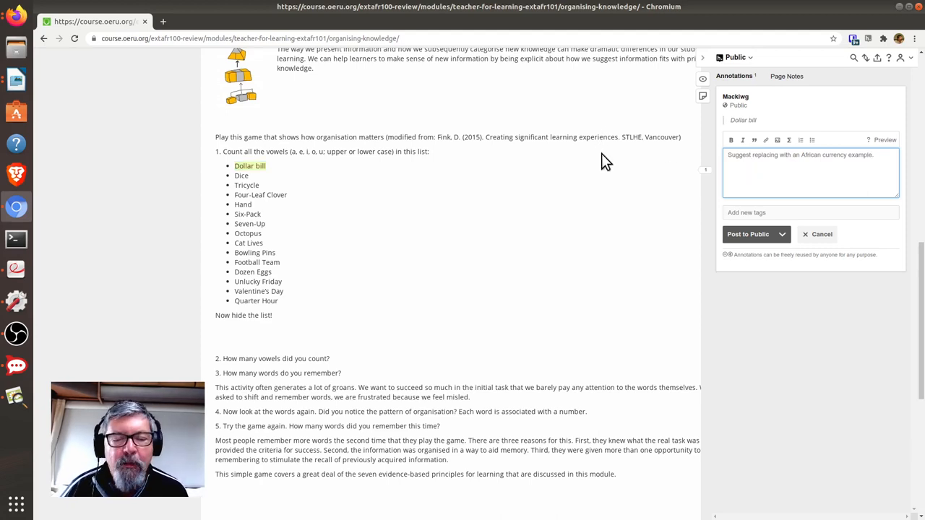
# Add the tag EXTAFR101 to the Dollar bill annotation
pyautogui.scroll(3)
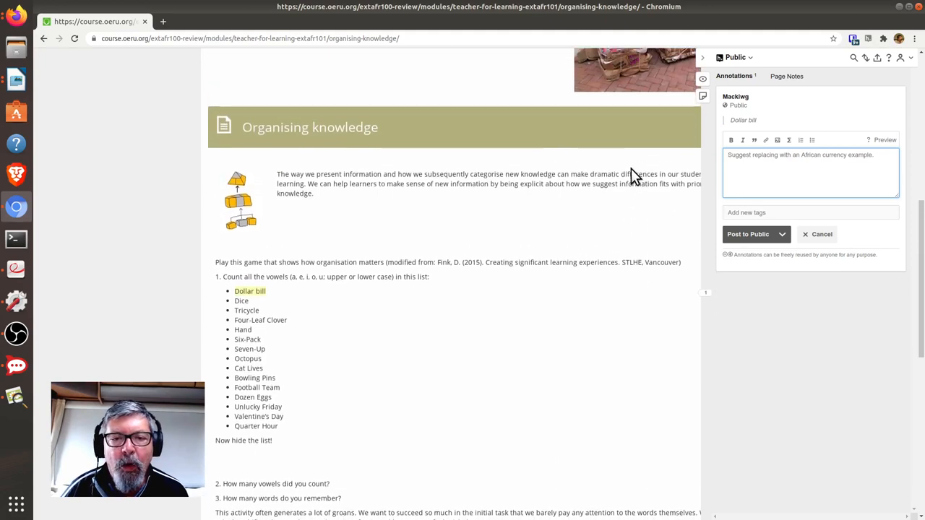
pyautogui.scroll(3)
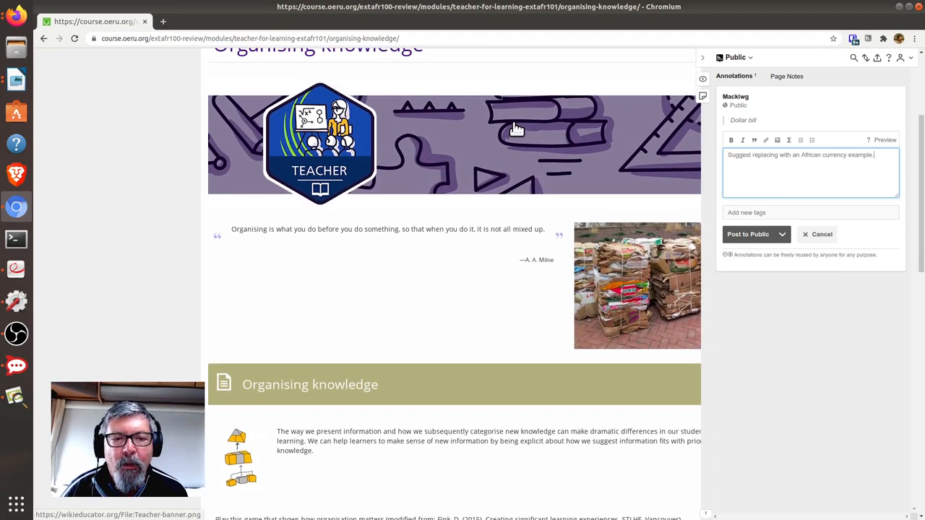
pyautogui.scroll(3)
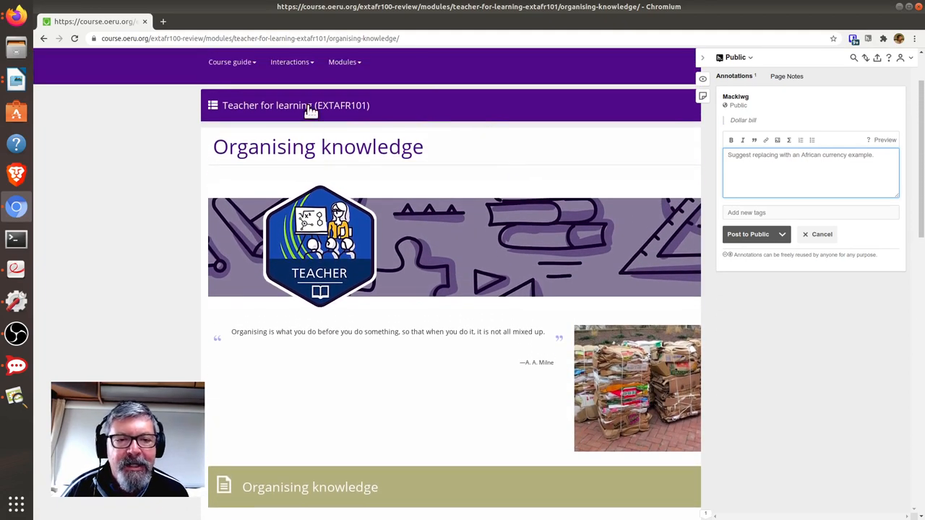
pyautogui.moveTo(330, 115)
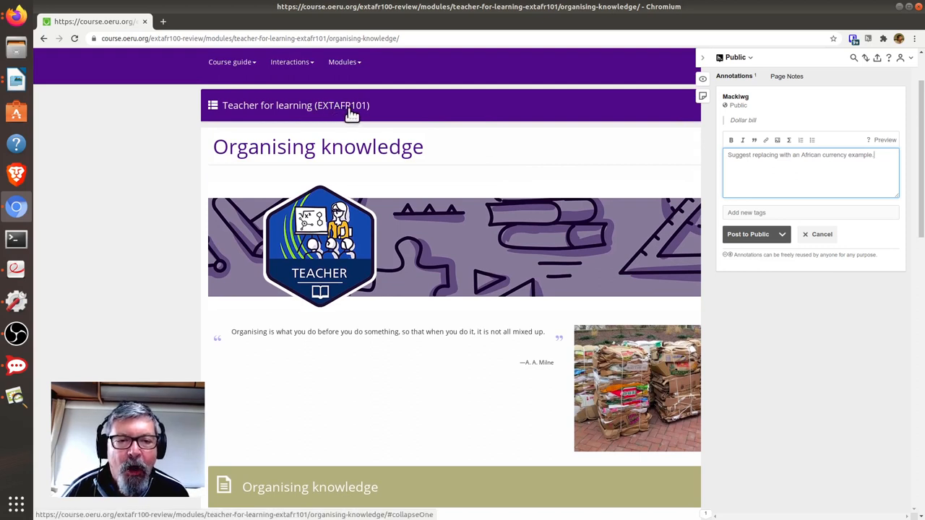
pyautogui.moveTo(625, 208)
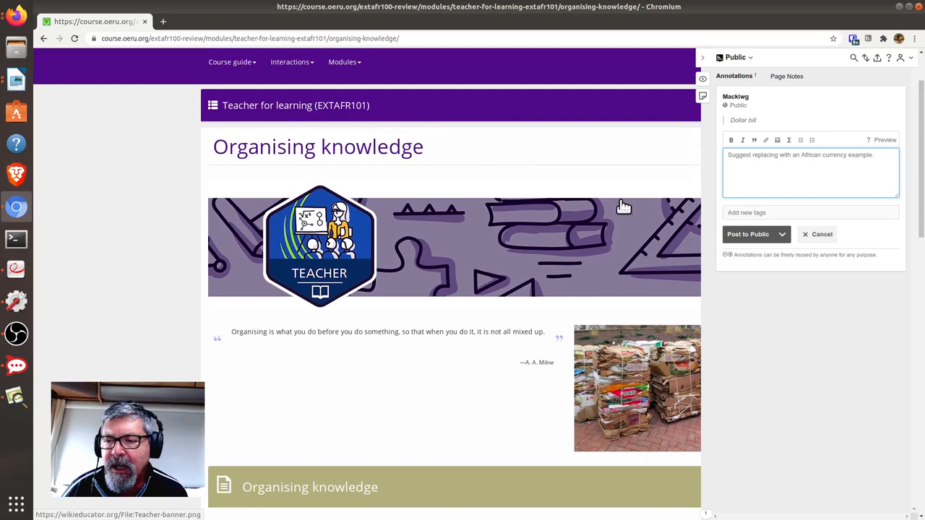
pyautogui.scroll(-3)
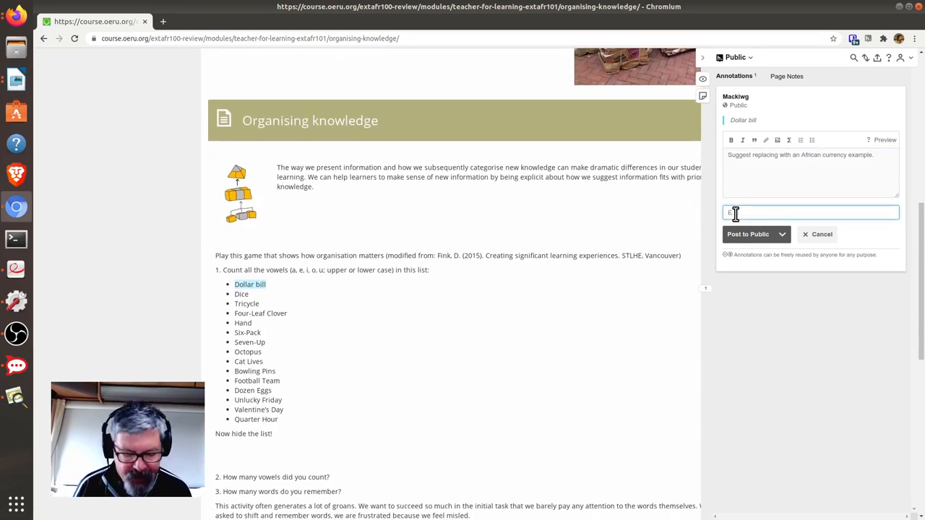
pyautogui.write('TA')
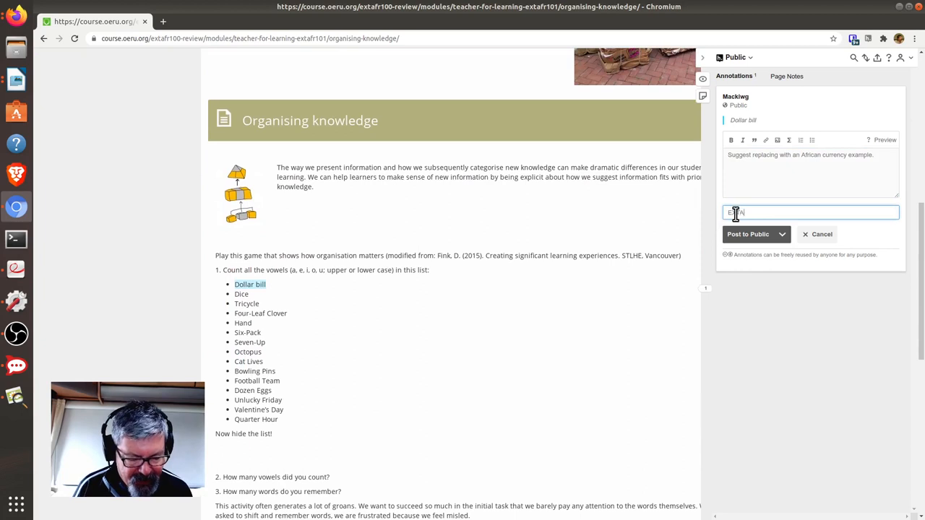
pyautogui.write('AFR101')
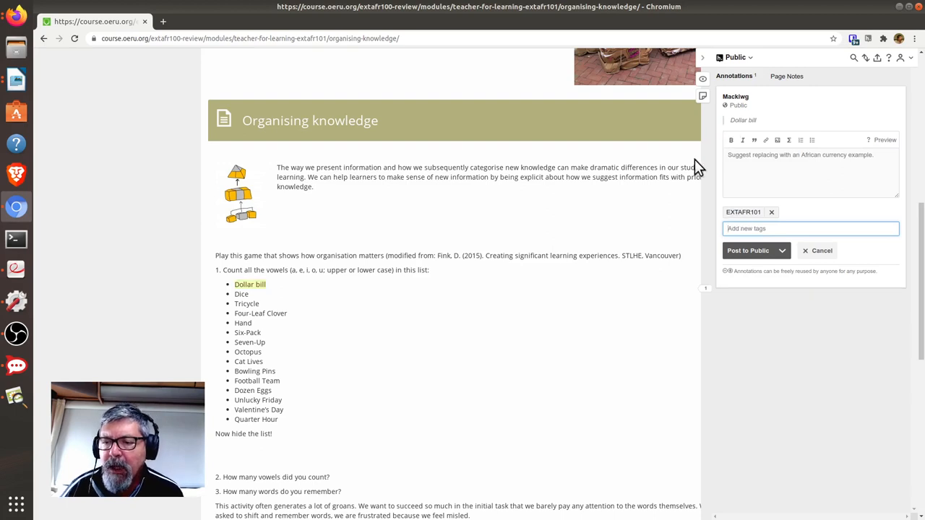
pyautogui.scroll(-3)
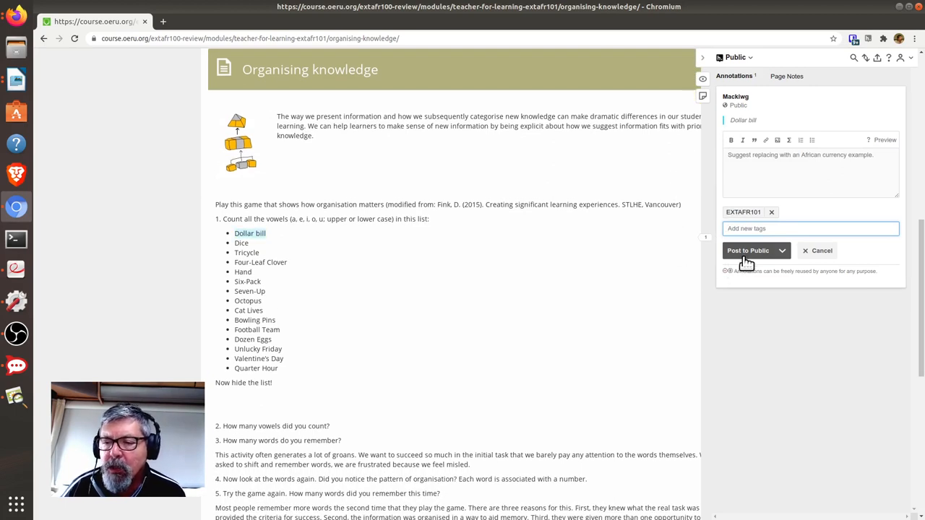
pyautogui.moveTo(749, 251)
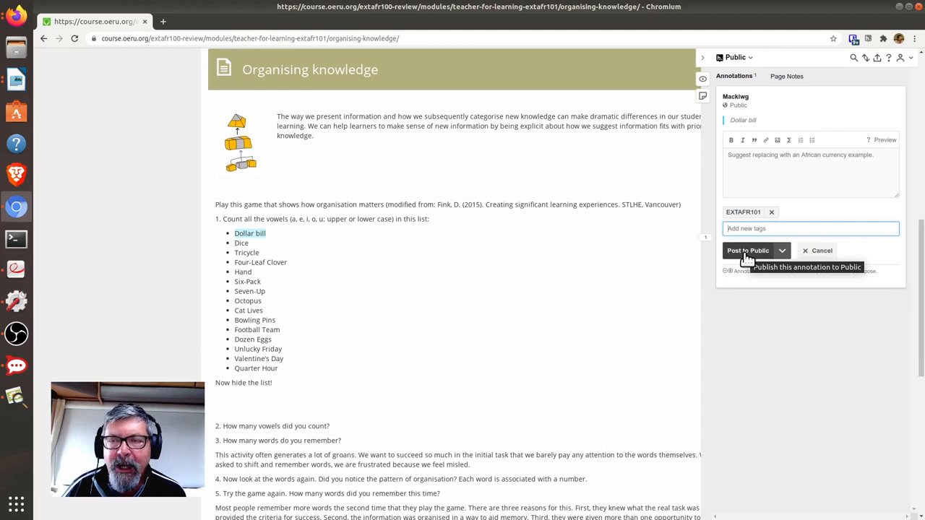
# Post the Dollar bill annotation to Public
pyautogui.click(782, 251)
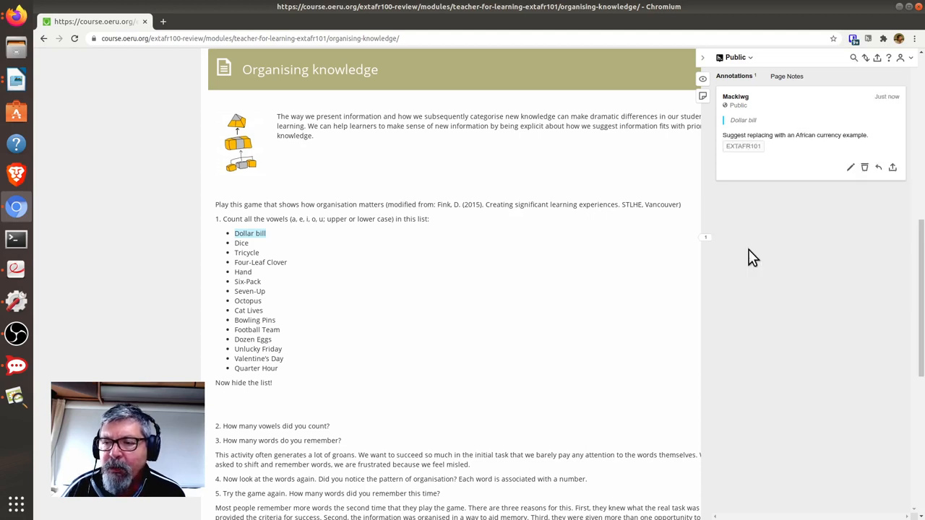
pyautogui.moveTo(763, 220)
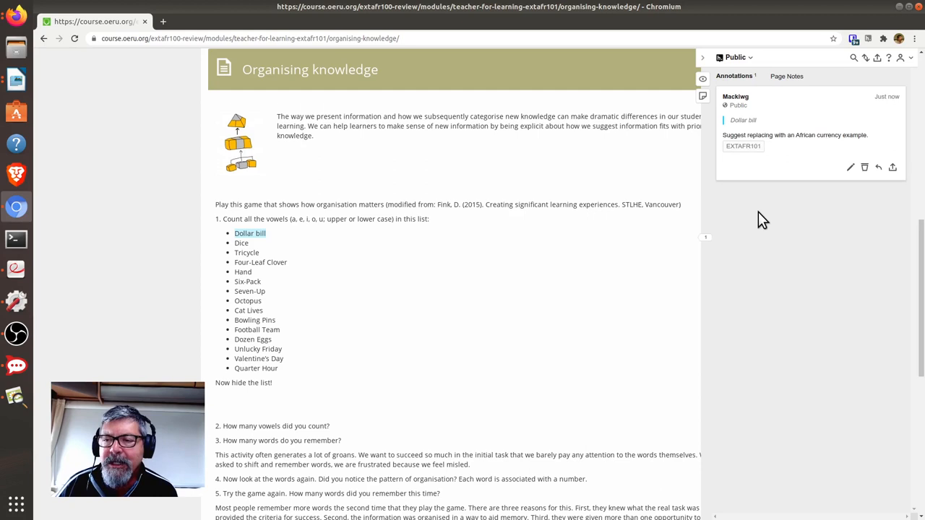
pyautogui.moveTo(743, 146)
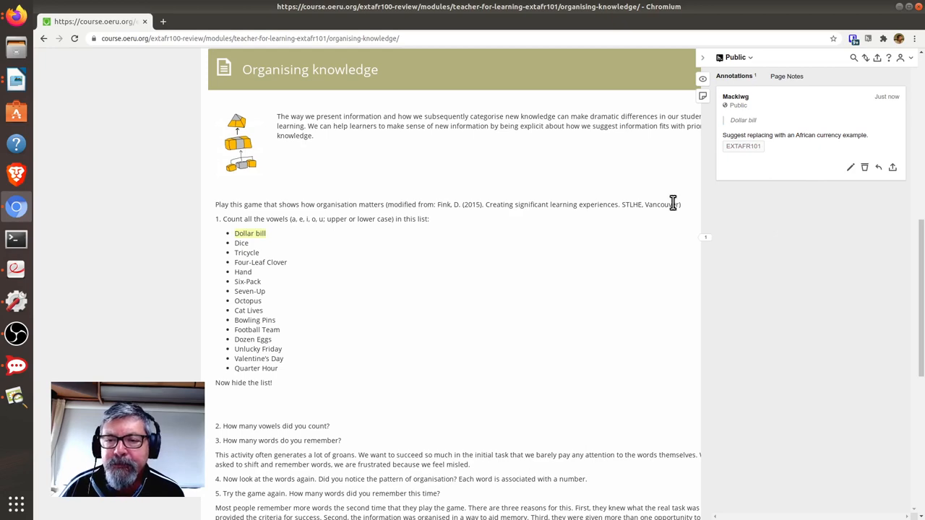
pyautogui.scroll(3)
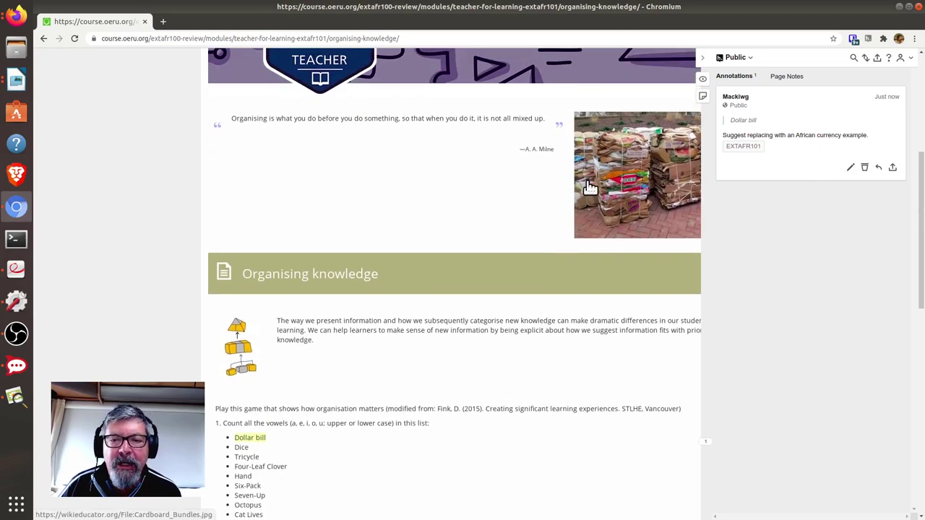
pyautogui.scroll(3)
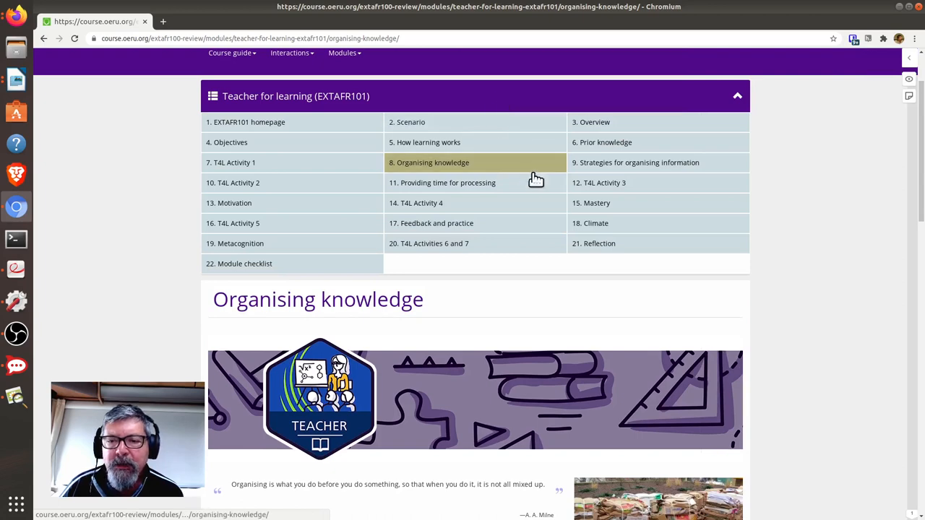
pyautogui.click(594, 122)
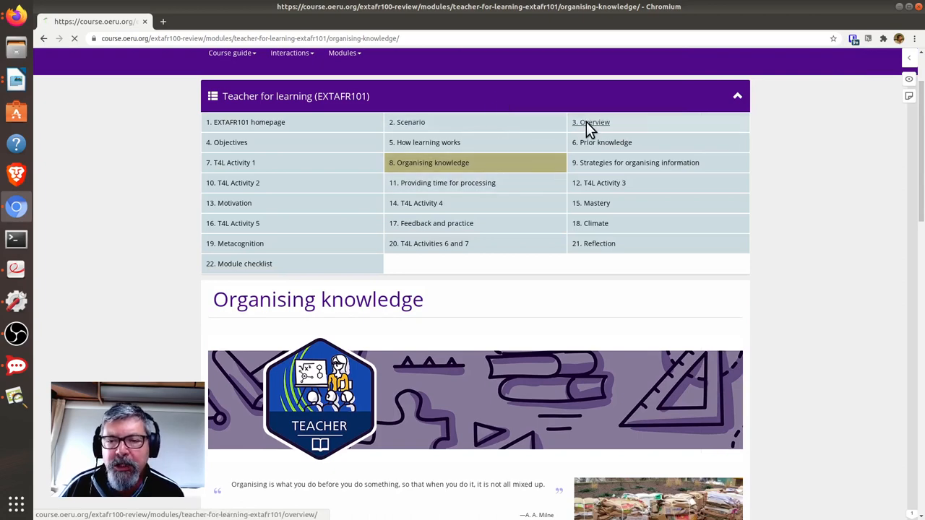
pyautogui.click(594, 121)
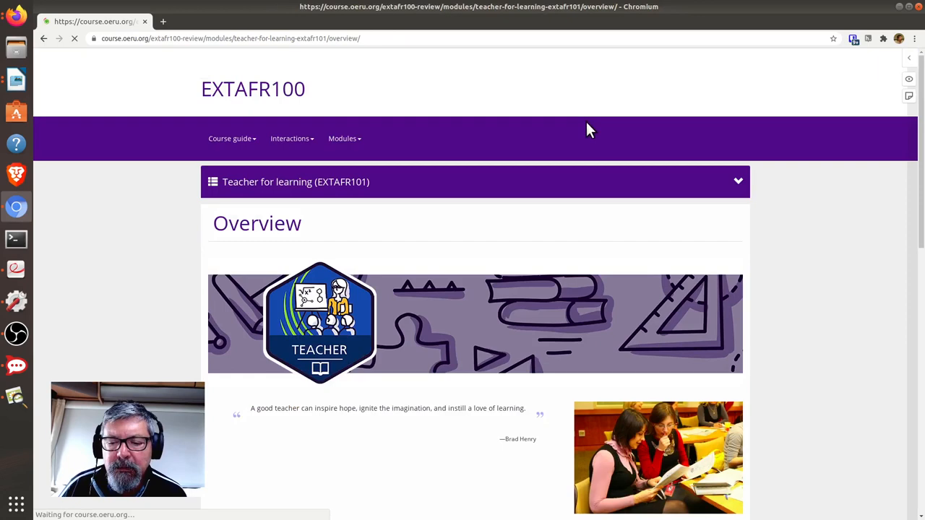
pyautogui.scroll(-3)
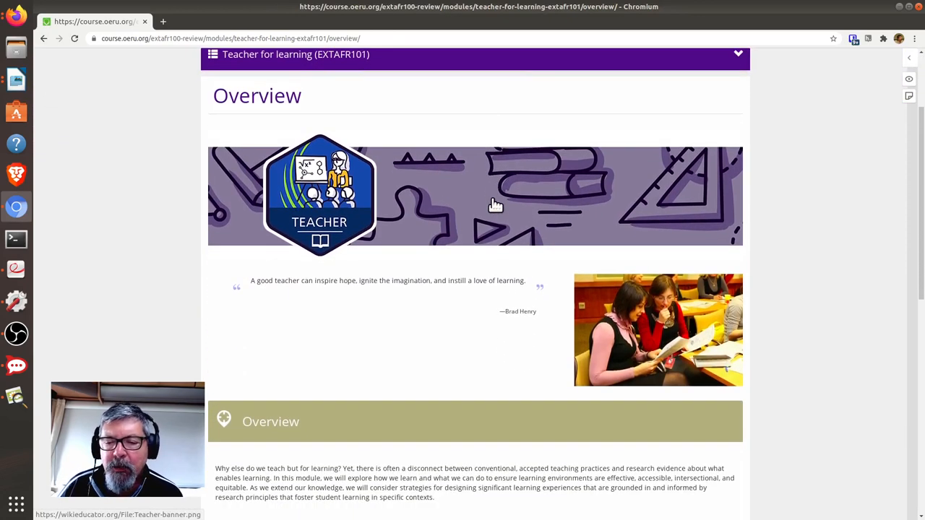
pyautogui.scroll(-3)
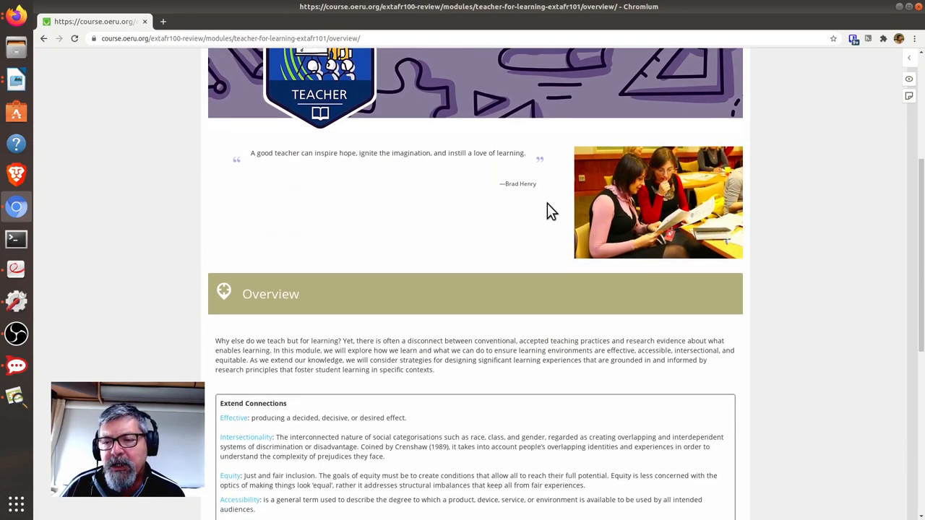
pyautogui.moveTo(563, 188)
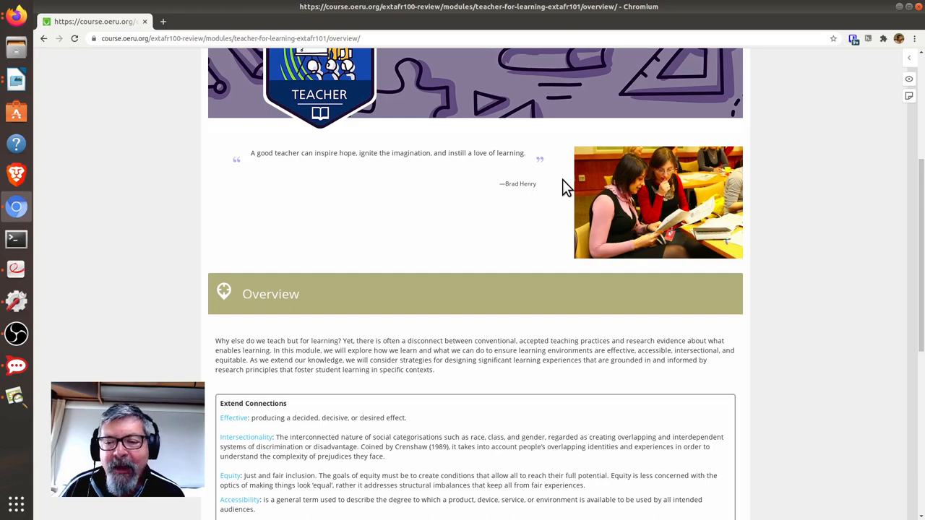
pyautogui.scroll(3)
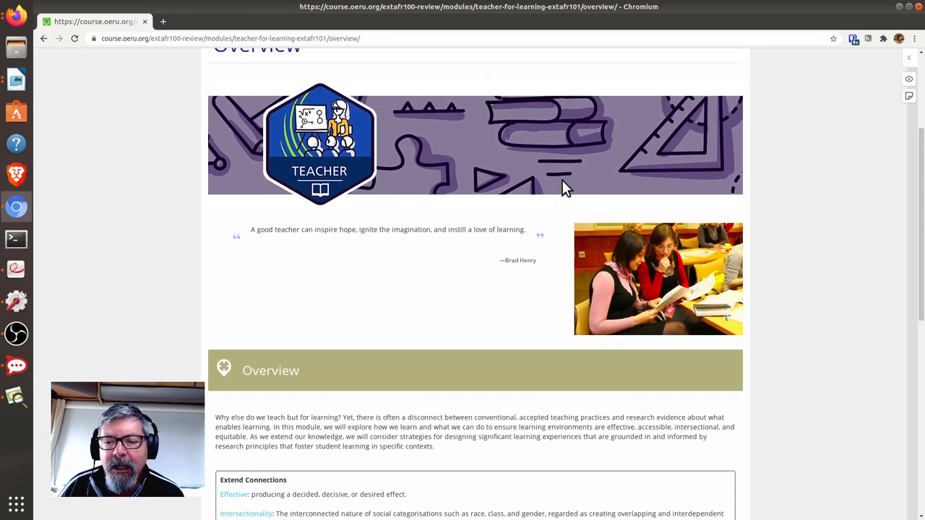
pyautogui.moveTo(566, 234)
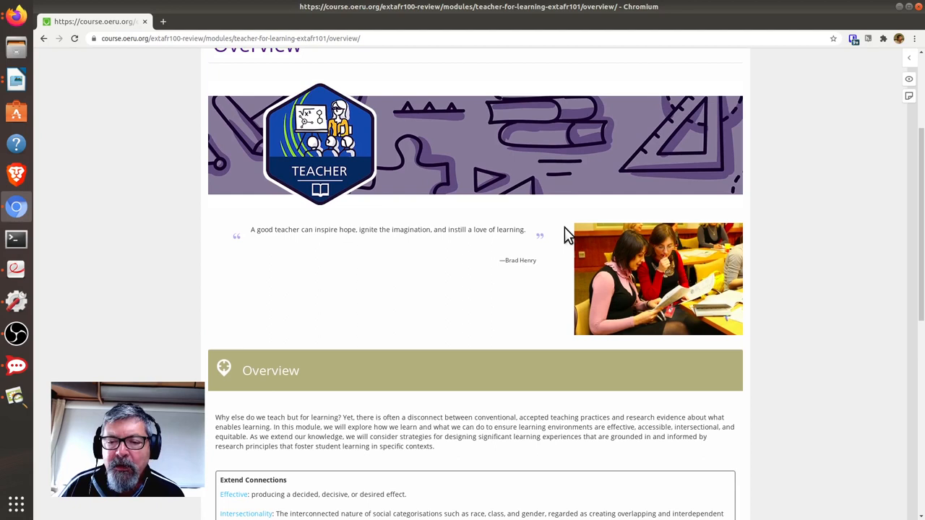
pyautogui.moveTo(598, 347)
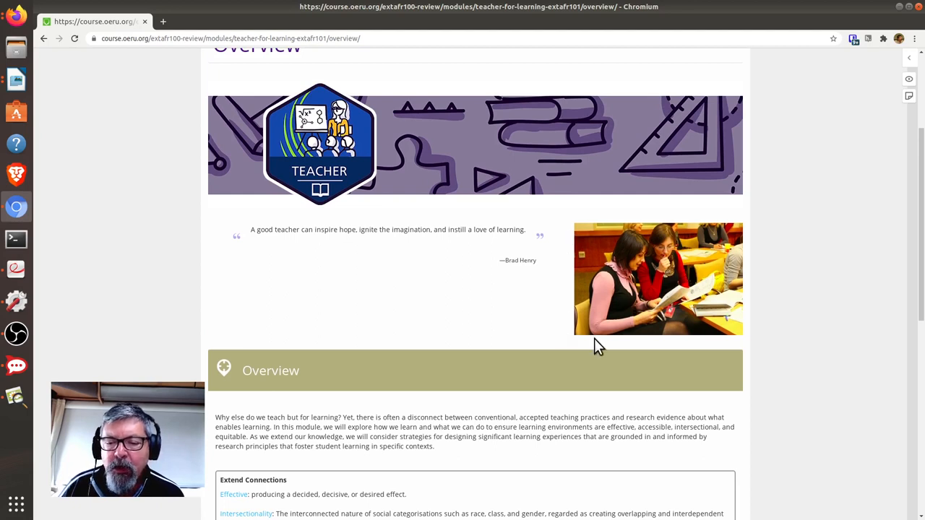
pyautogui.scroll(3)
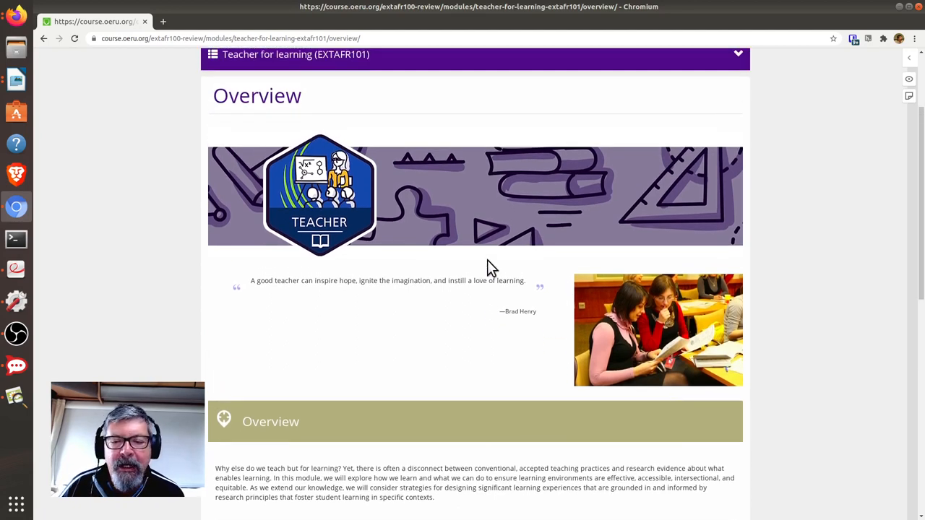
pyautogui.moveTo(217, 101)
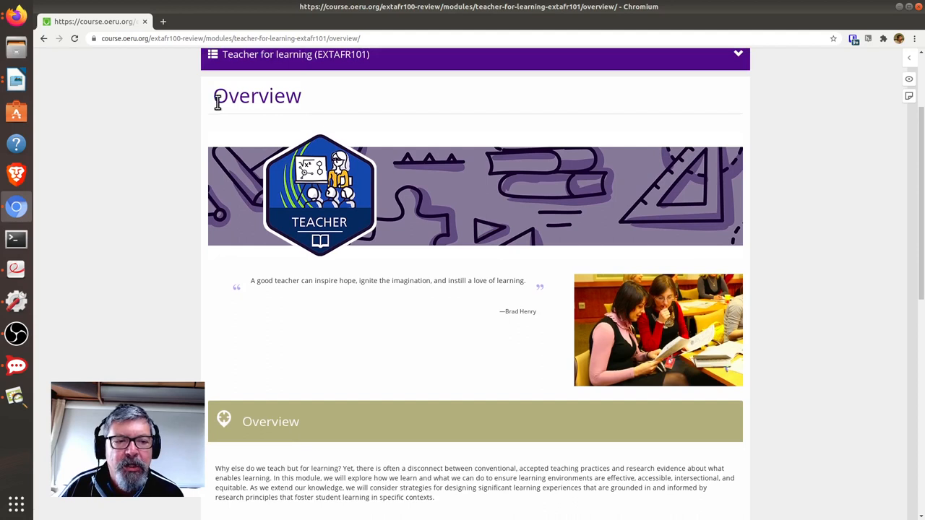
# Annotate the Overview heading with 'Replace photograph with an African example.'
pyautogui.doubleClick(257, 96)
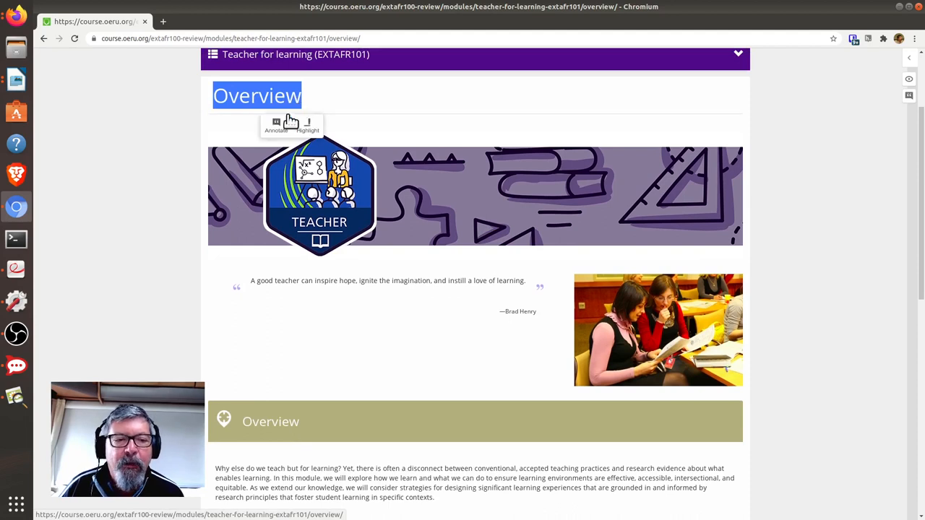
pyautogui.click(276, 125)
pyautogui.write('Replace photograph')
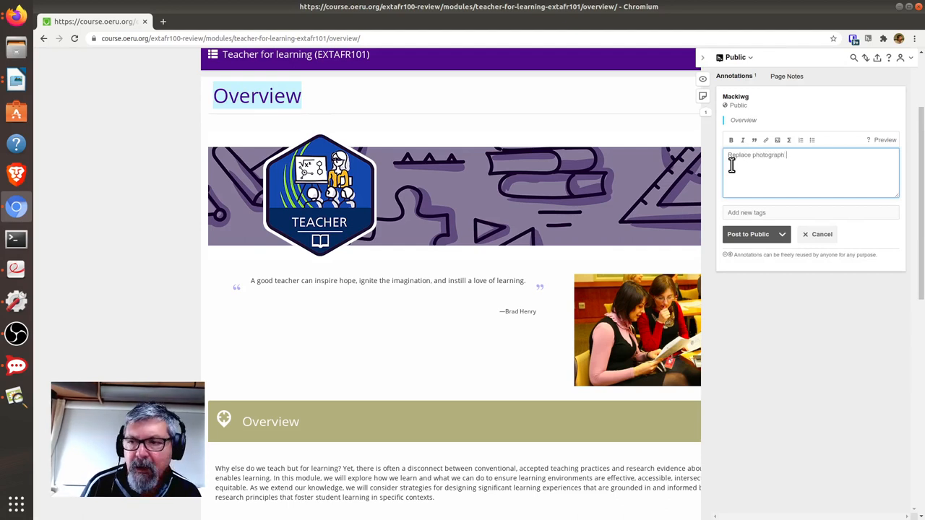
pyautogui.write('with an African')
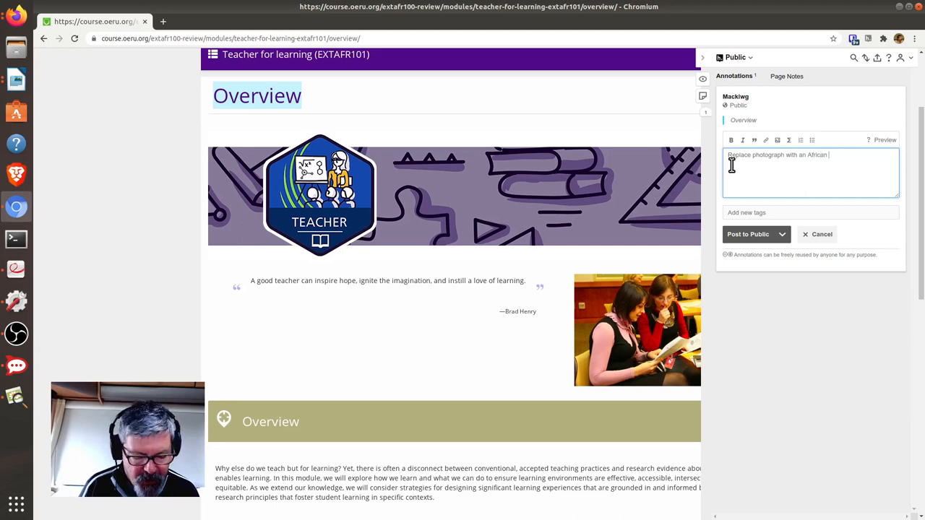
pyautogui.write('example')
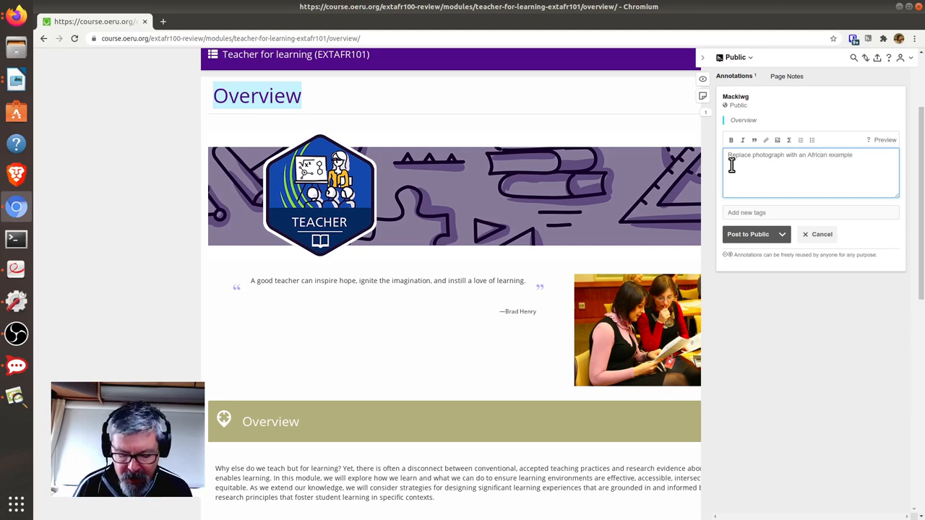
pyautogui.write('.')
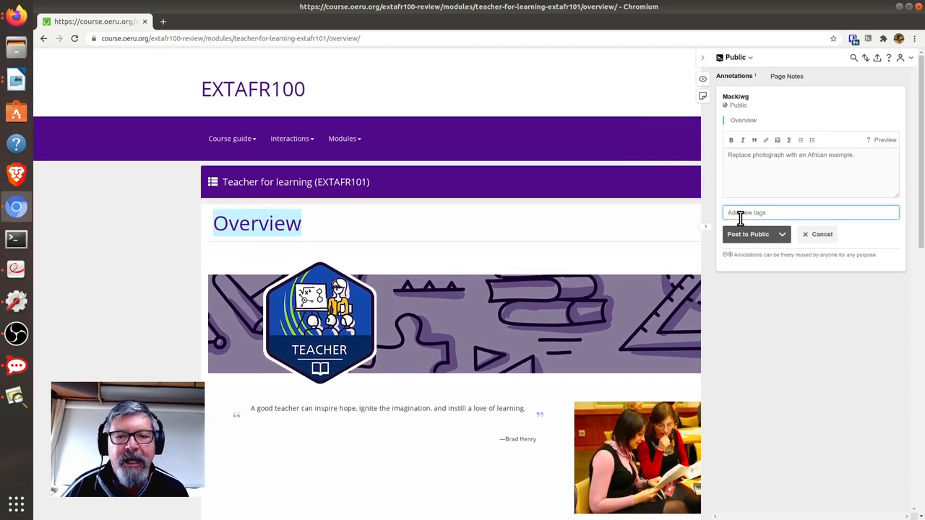
# Tag the Overview annotation with EXTAFR101 from the tag suggestions
pyautogui.write('EXT')
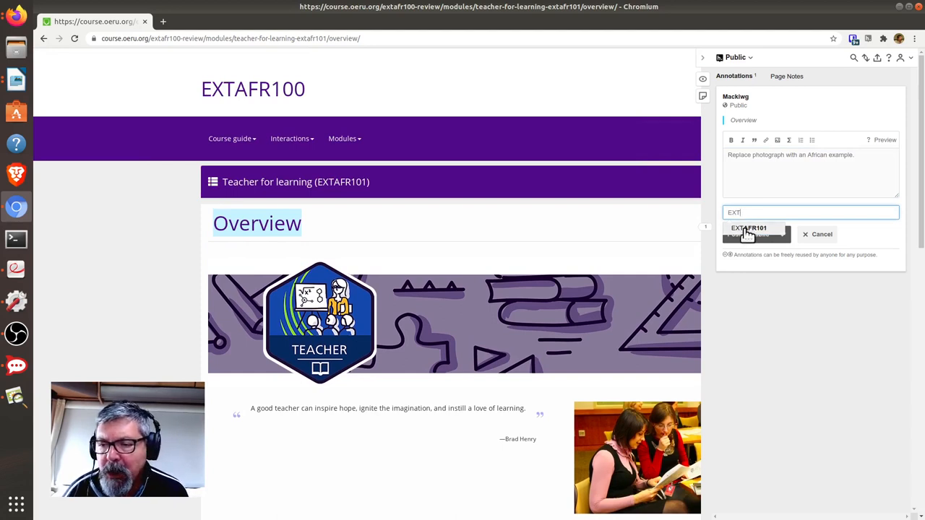
pyautogui.click(749, 229)
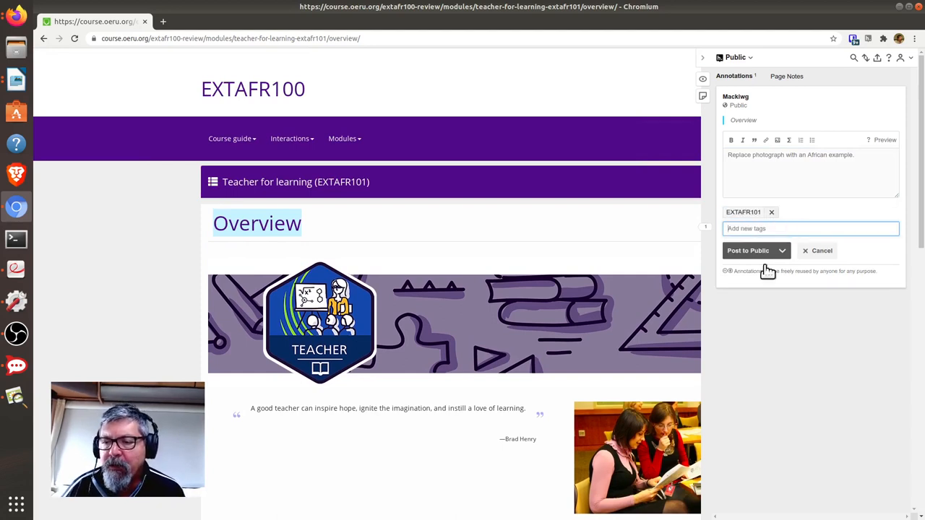
pyautogui.moveTo(752, 258)
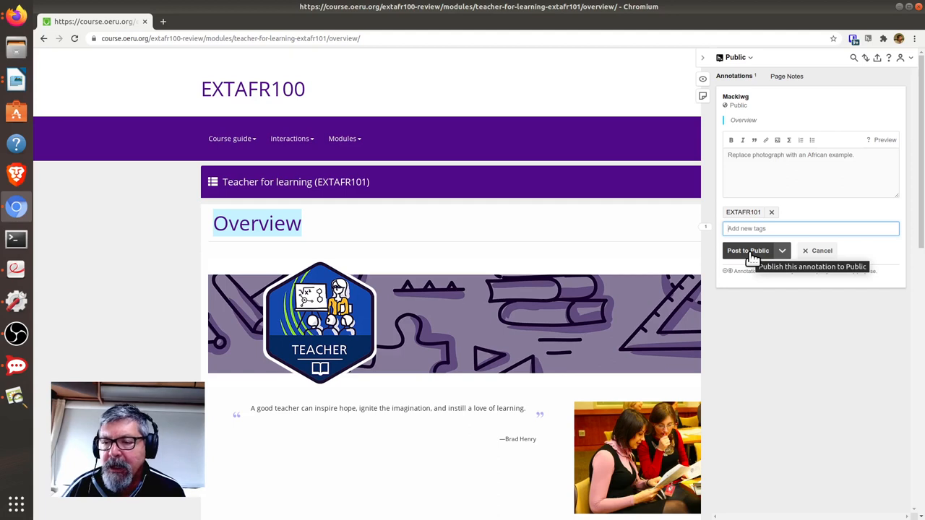
# Post the Overview annotation to Public
pyautogui.click(749, 250)
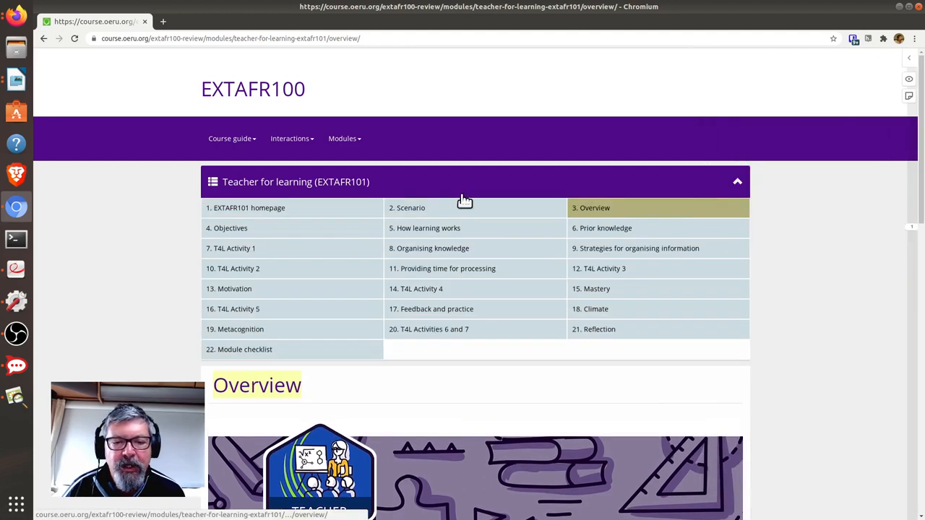
pyautogui.moveTo(421, 260)
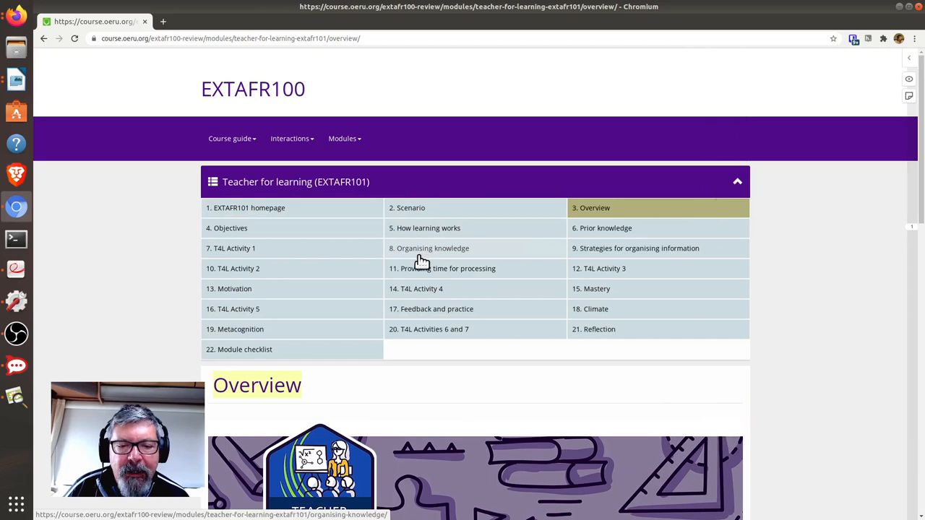
# Return to the Organising knowledge page and scroll to the highlighted Dollar bill item
pyautogui.click(428, 248)
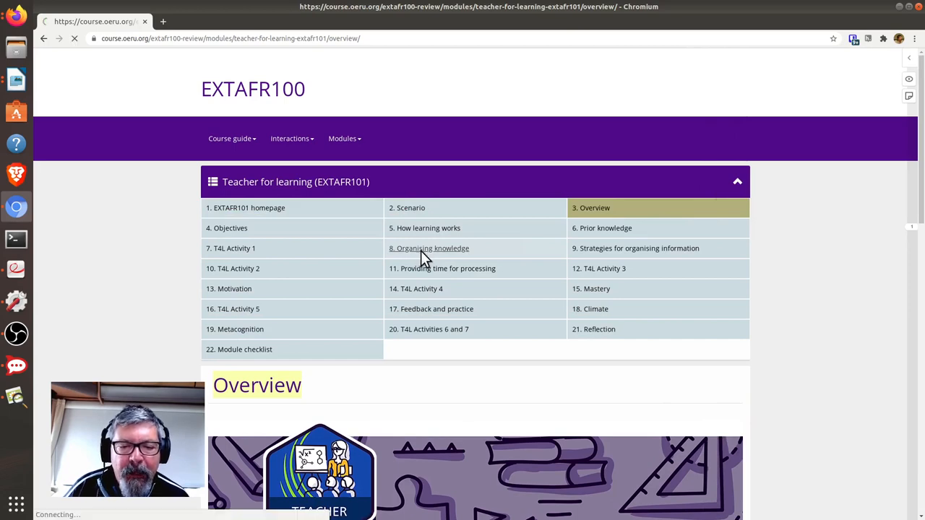
pyautogui.click(428, 249)
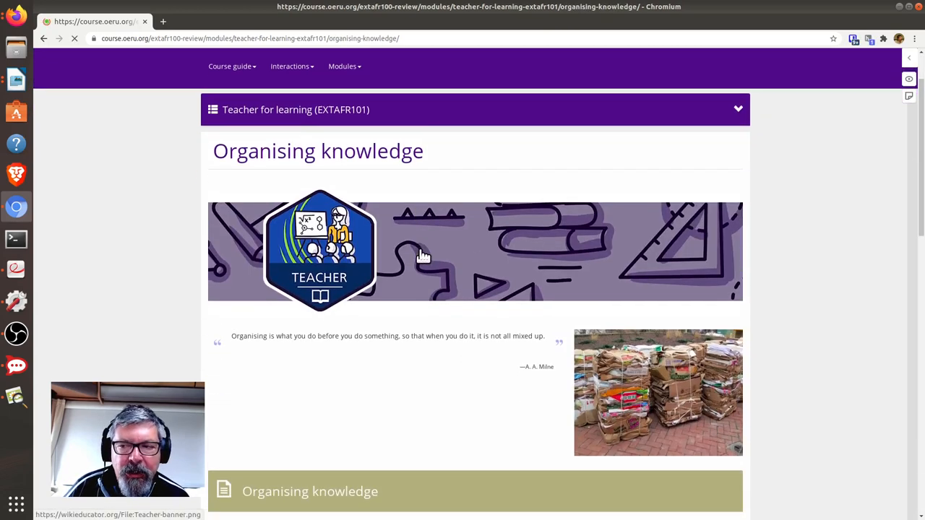
pyautogui.scroll(-3)
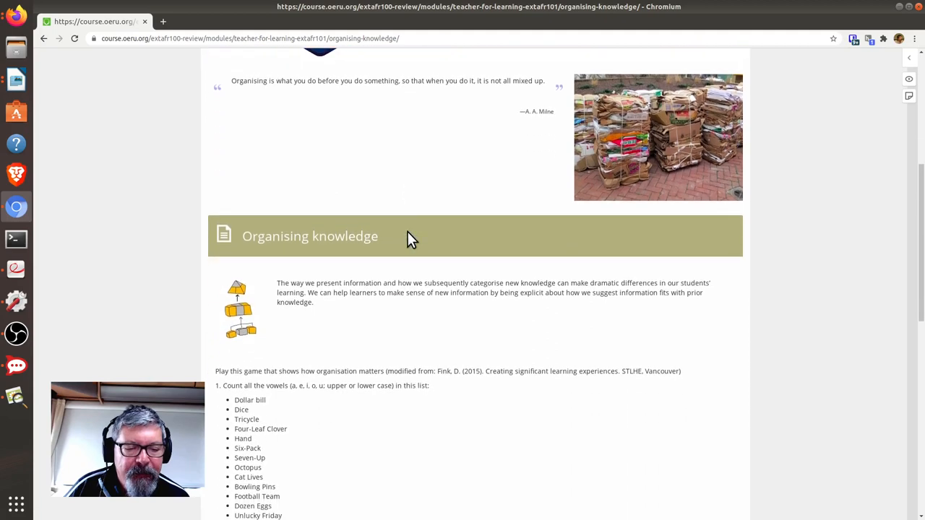
pyautogui.scroll(-3)
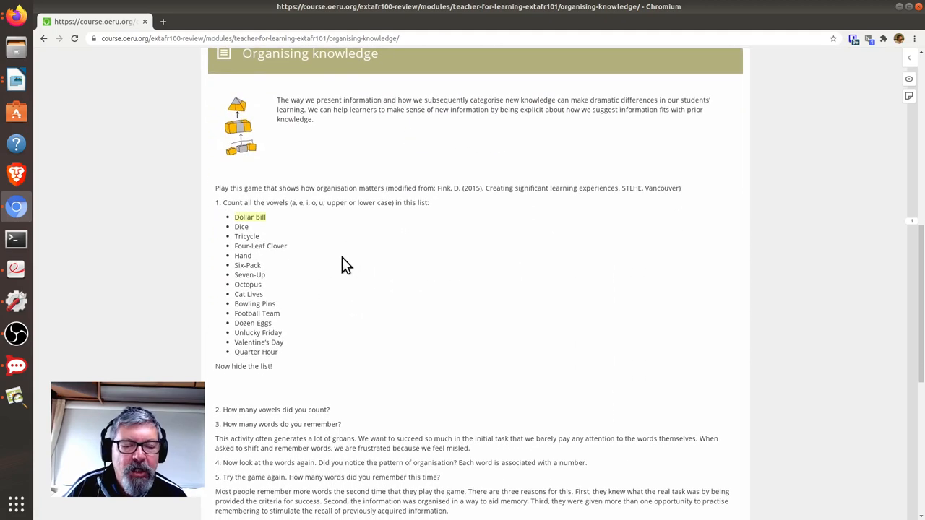
pyautogui.scroll(-3)
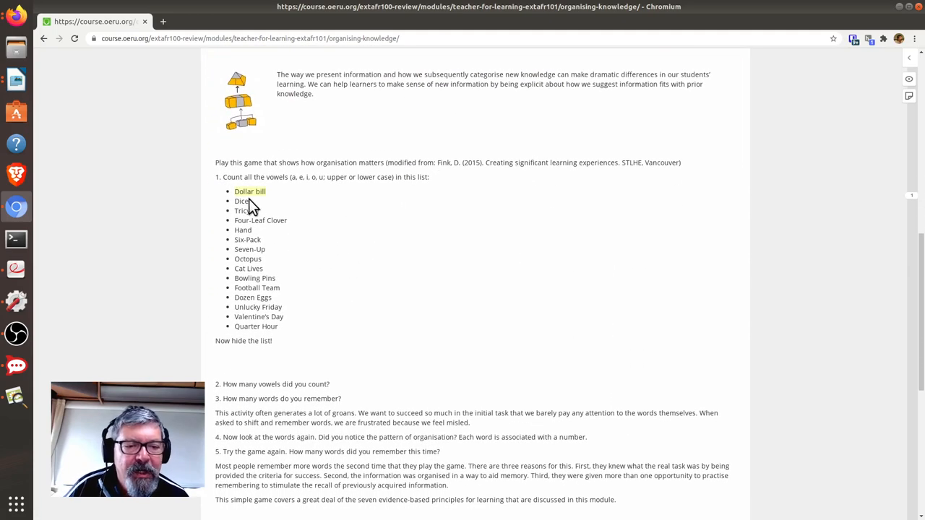
pyautogui.moveTo(261, 217)
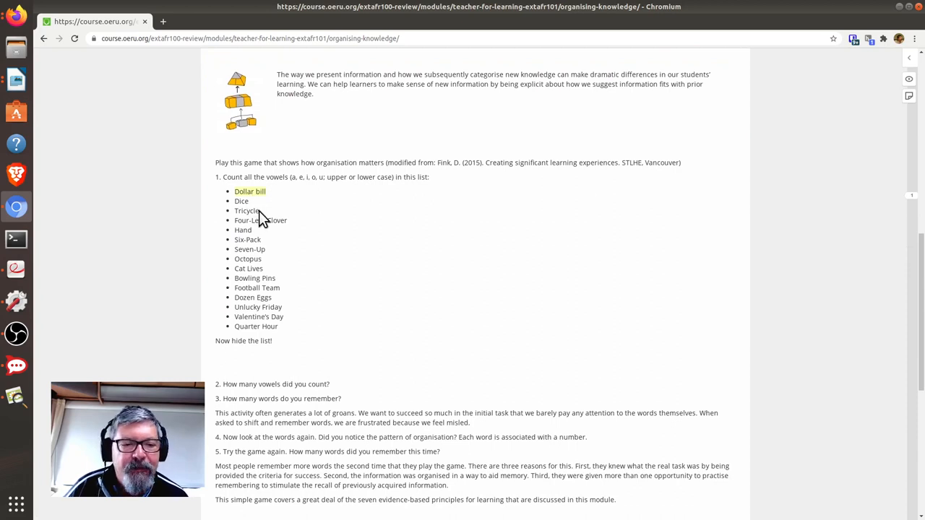
pyautogui.click(248, 191)
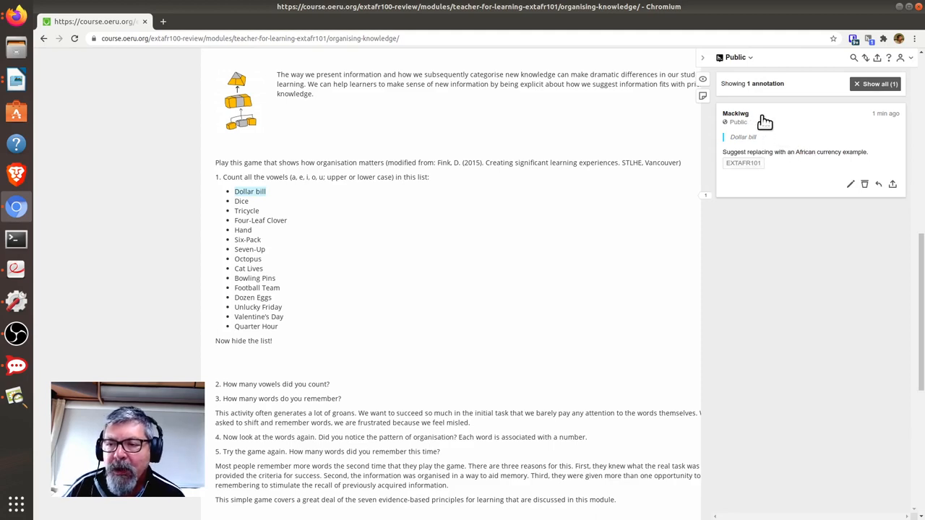
pyautogui.moveTo(779, 150)
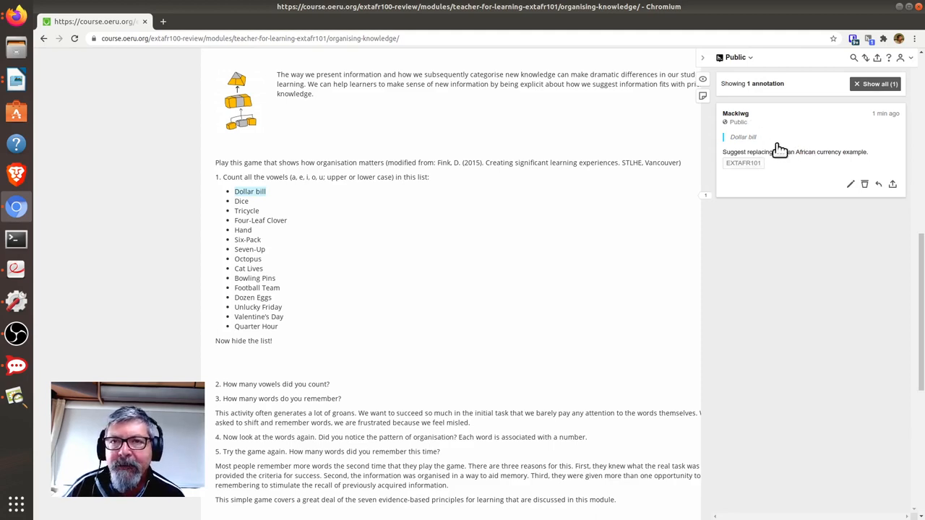
pyautogui.moveTo(879, 185)
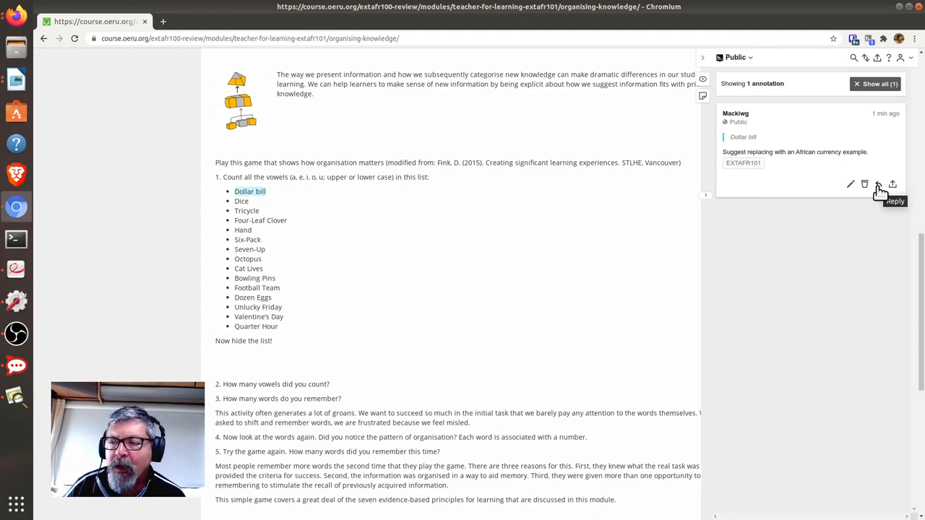
pyautogui.click(879, 185)
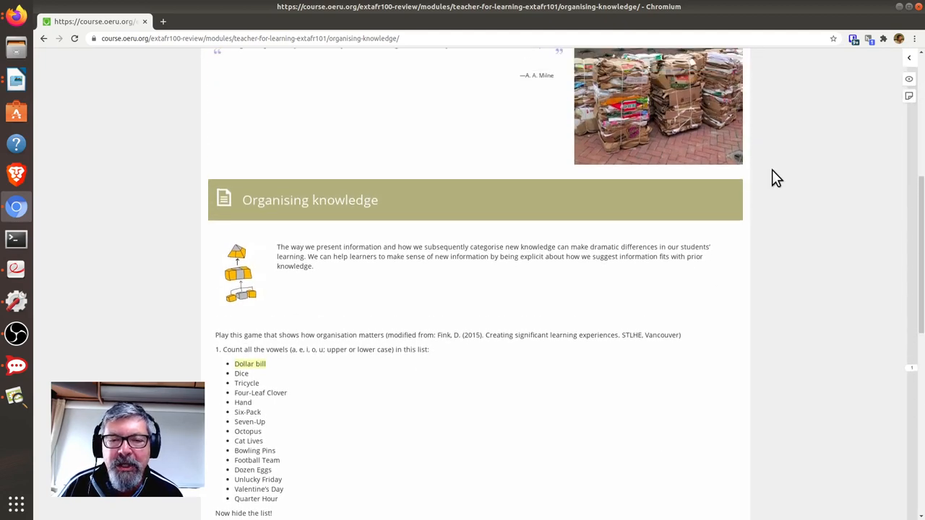
pyautogui.scroll(3)
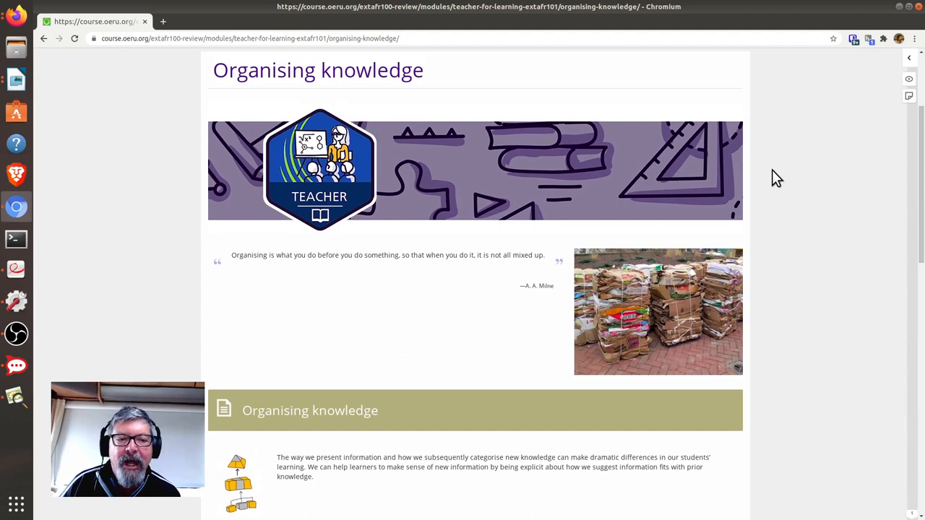
pyautogui.scroll(3)
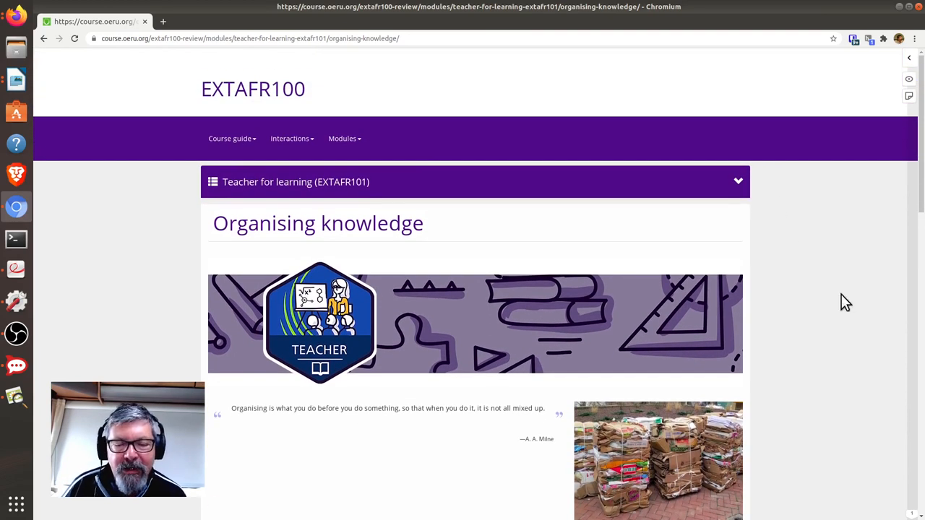